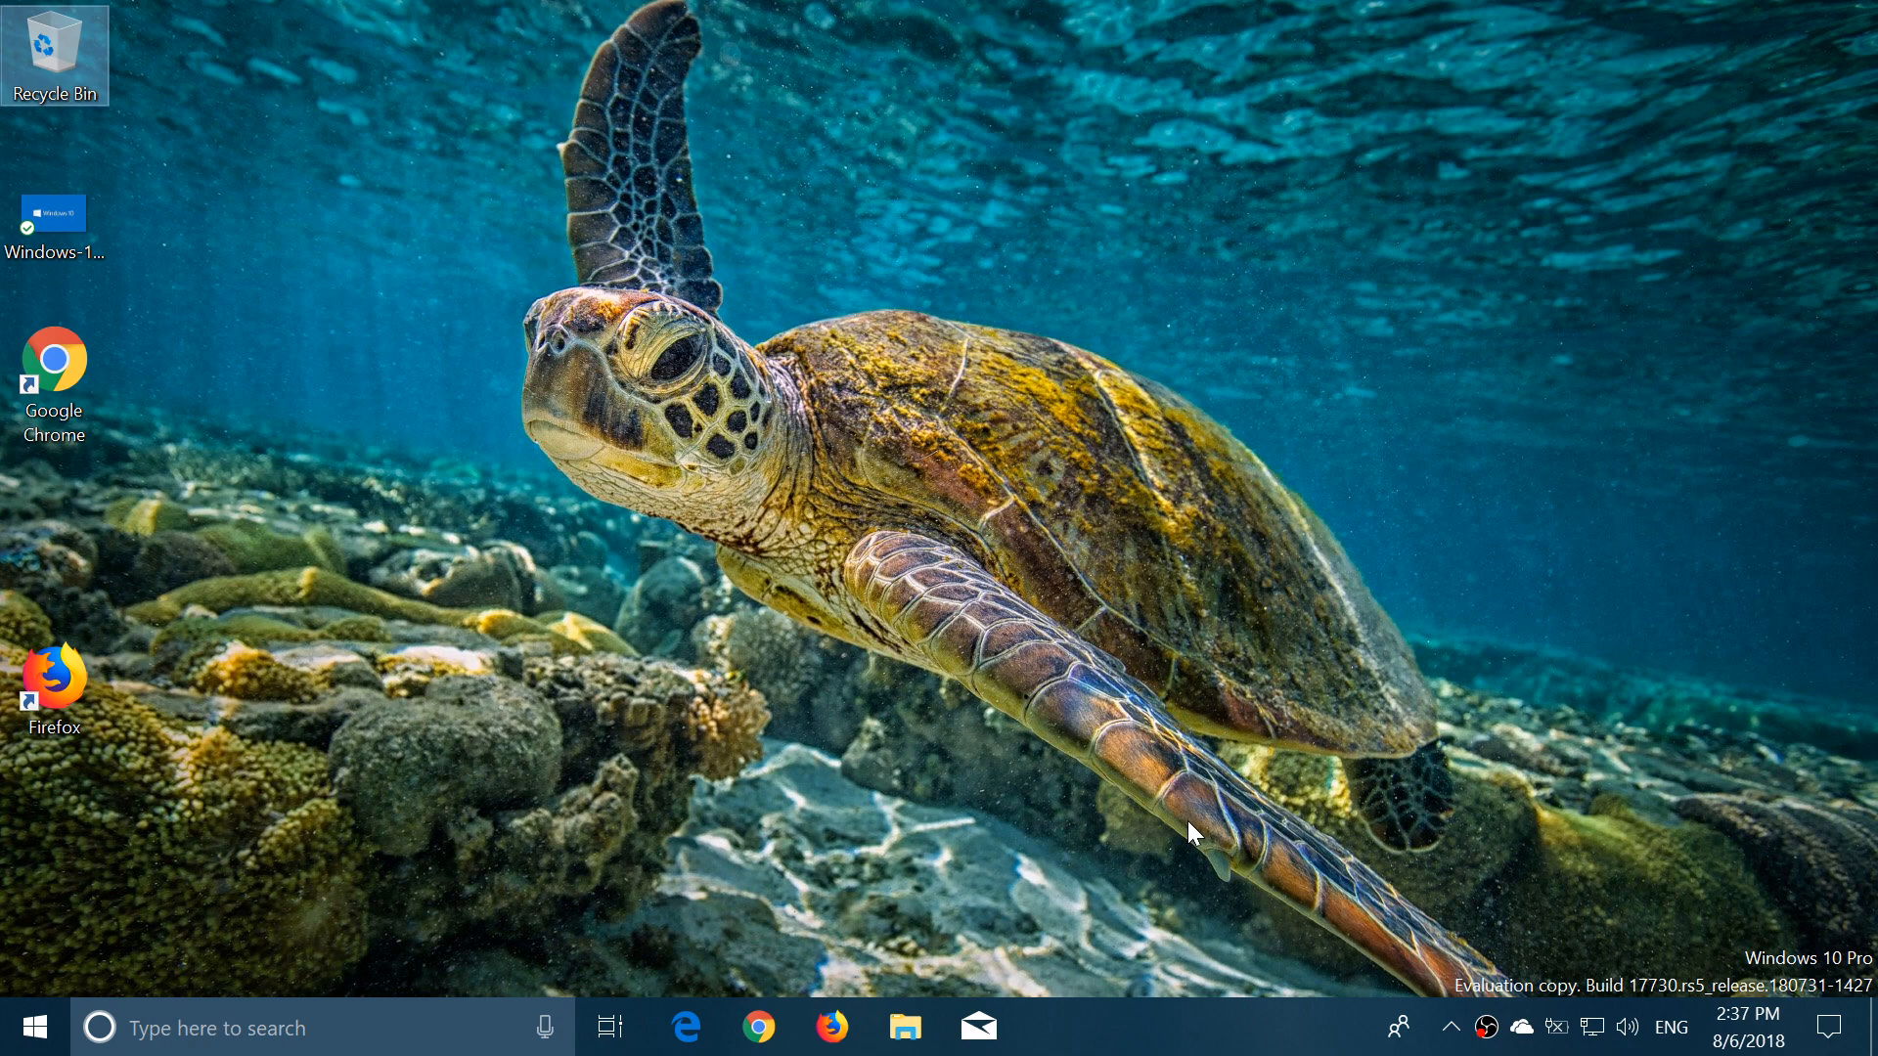
mouse_move(1429, 369)
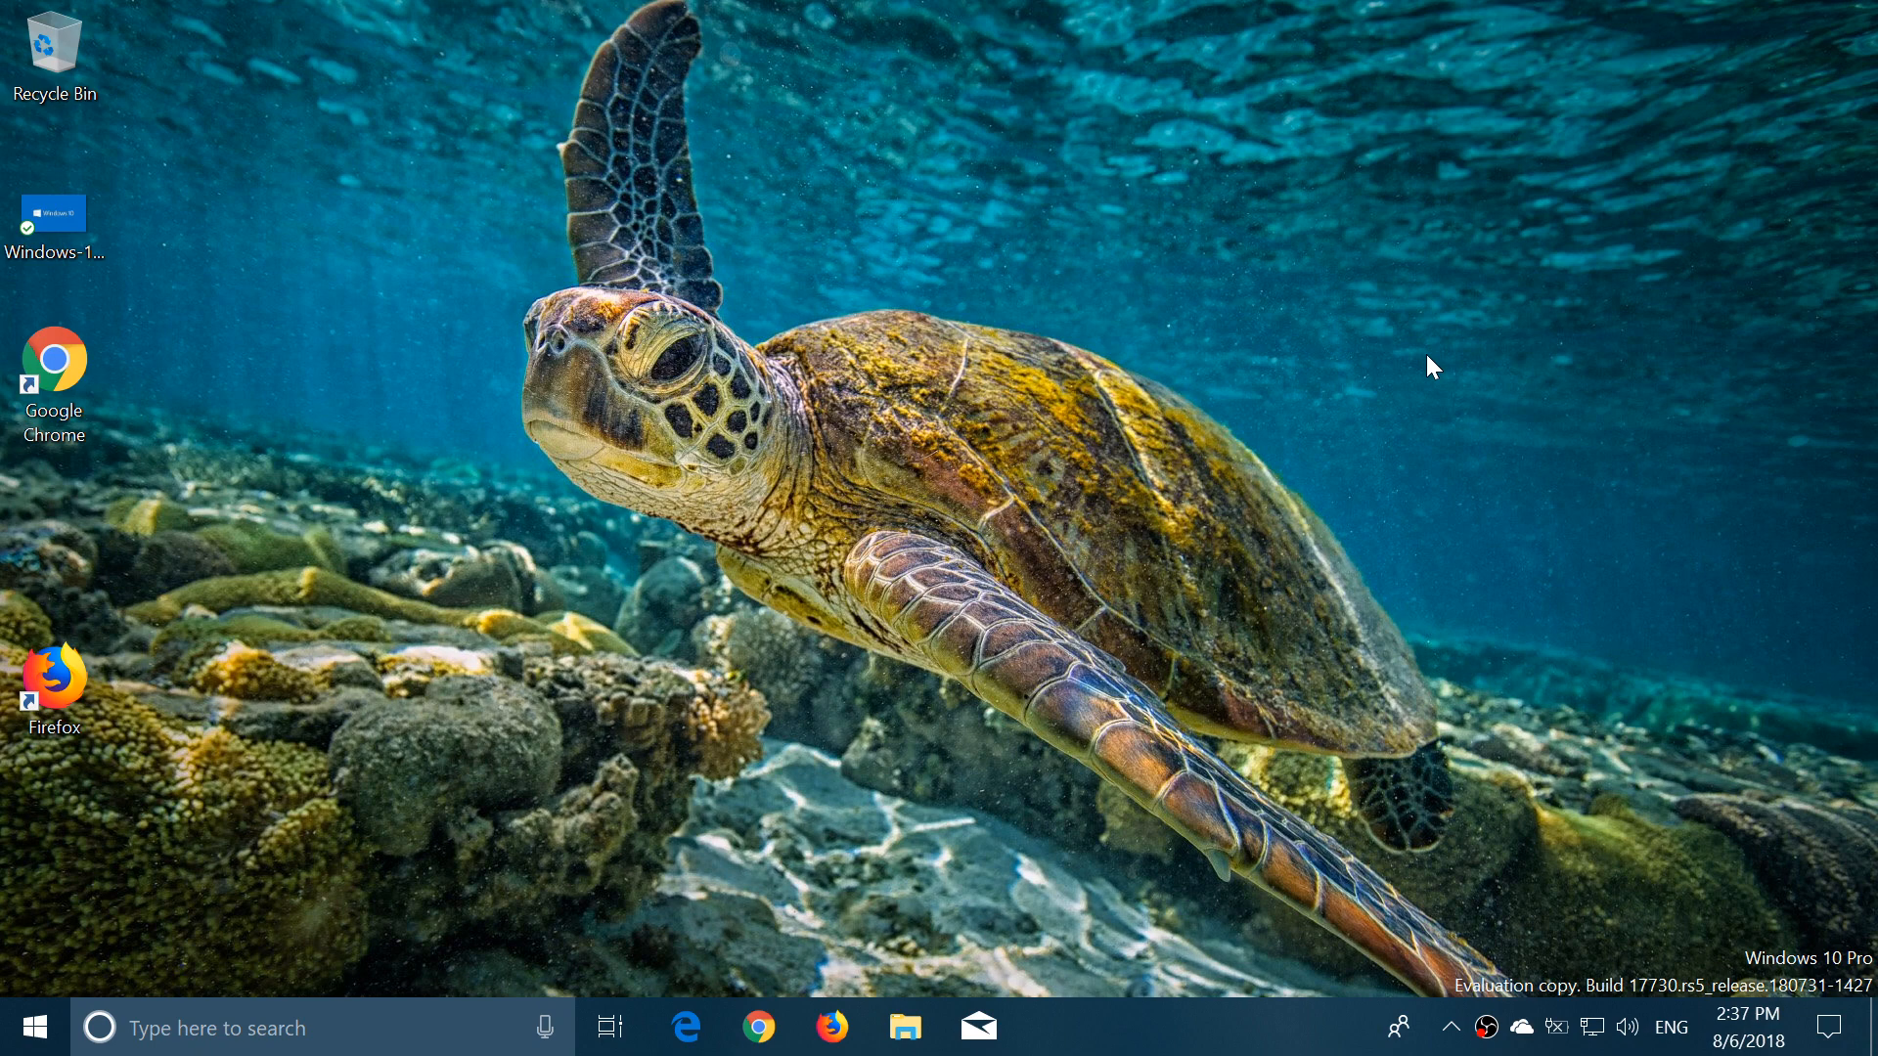
mouse_move(1685, 996)
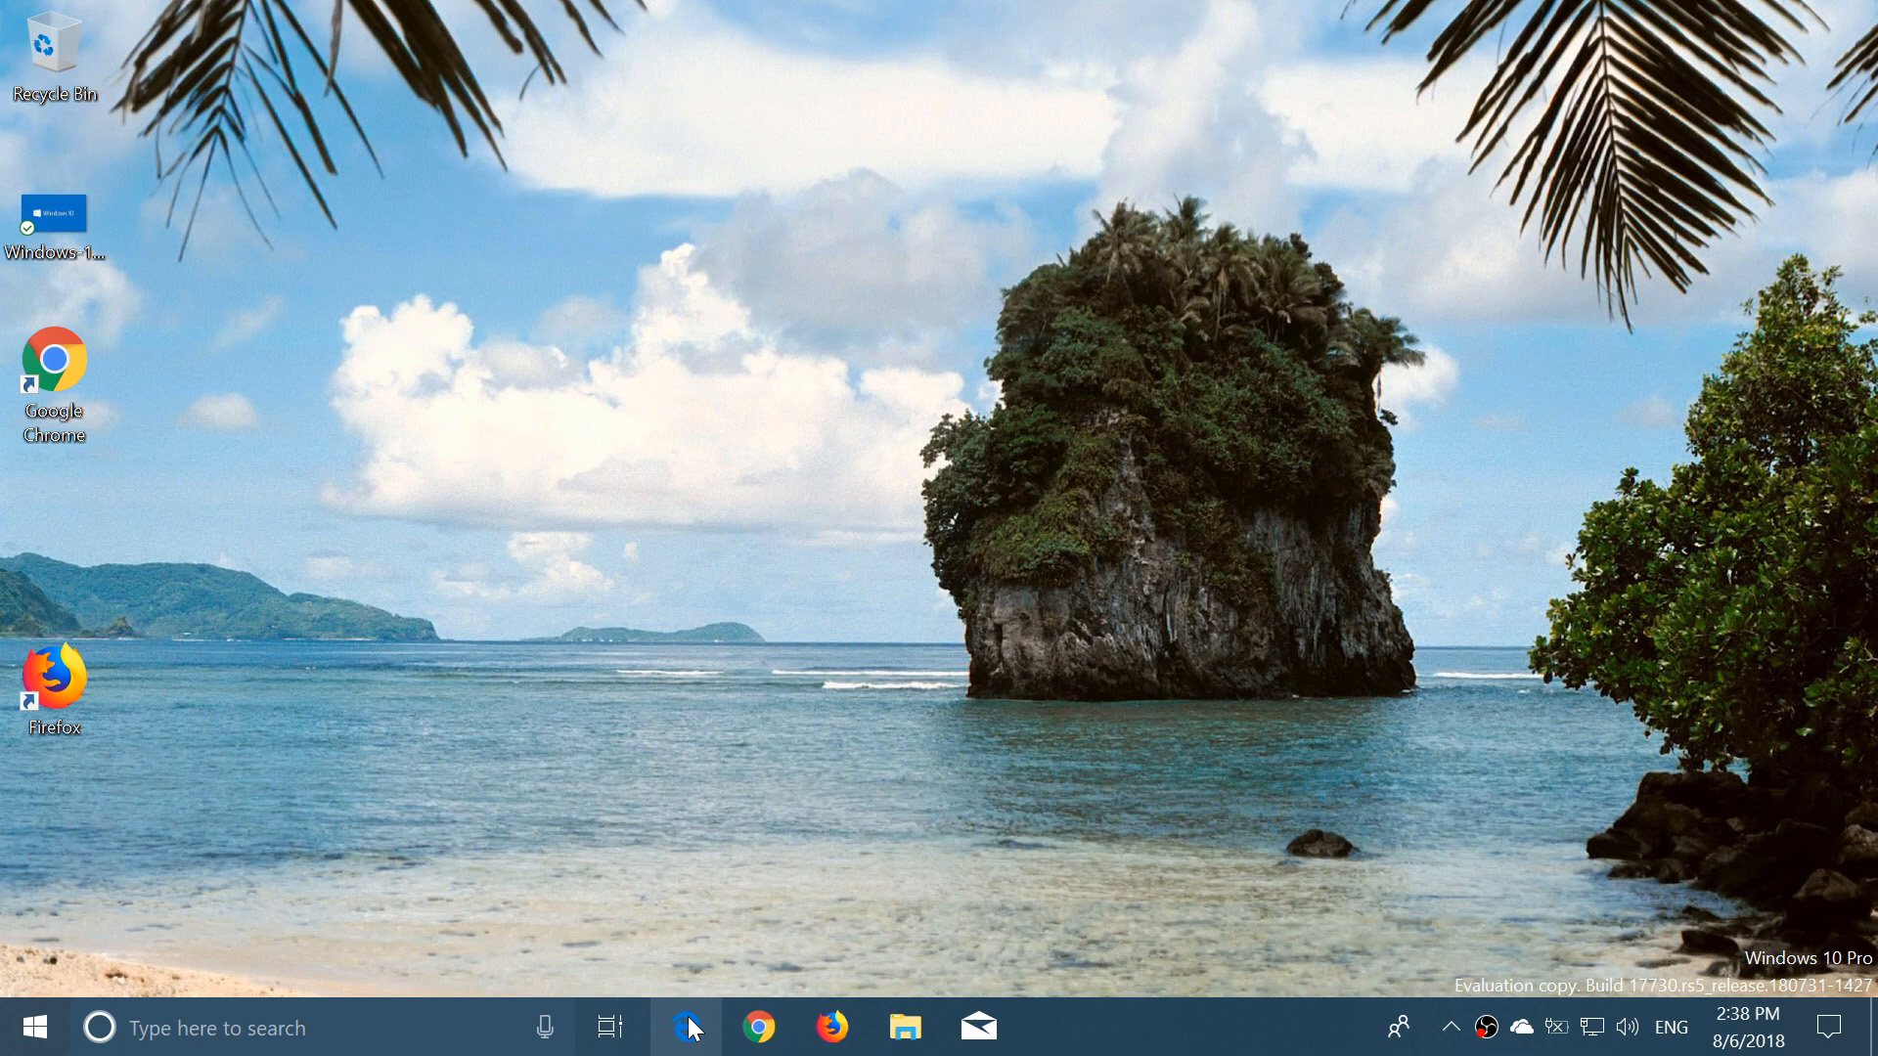
Browse Edge's extra options and tools menus, then view the notifications panel
left_click(684, 1049)
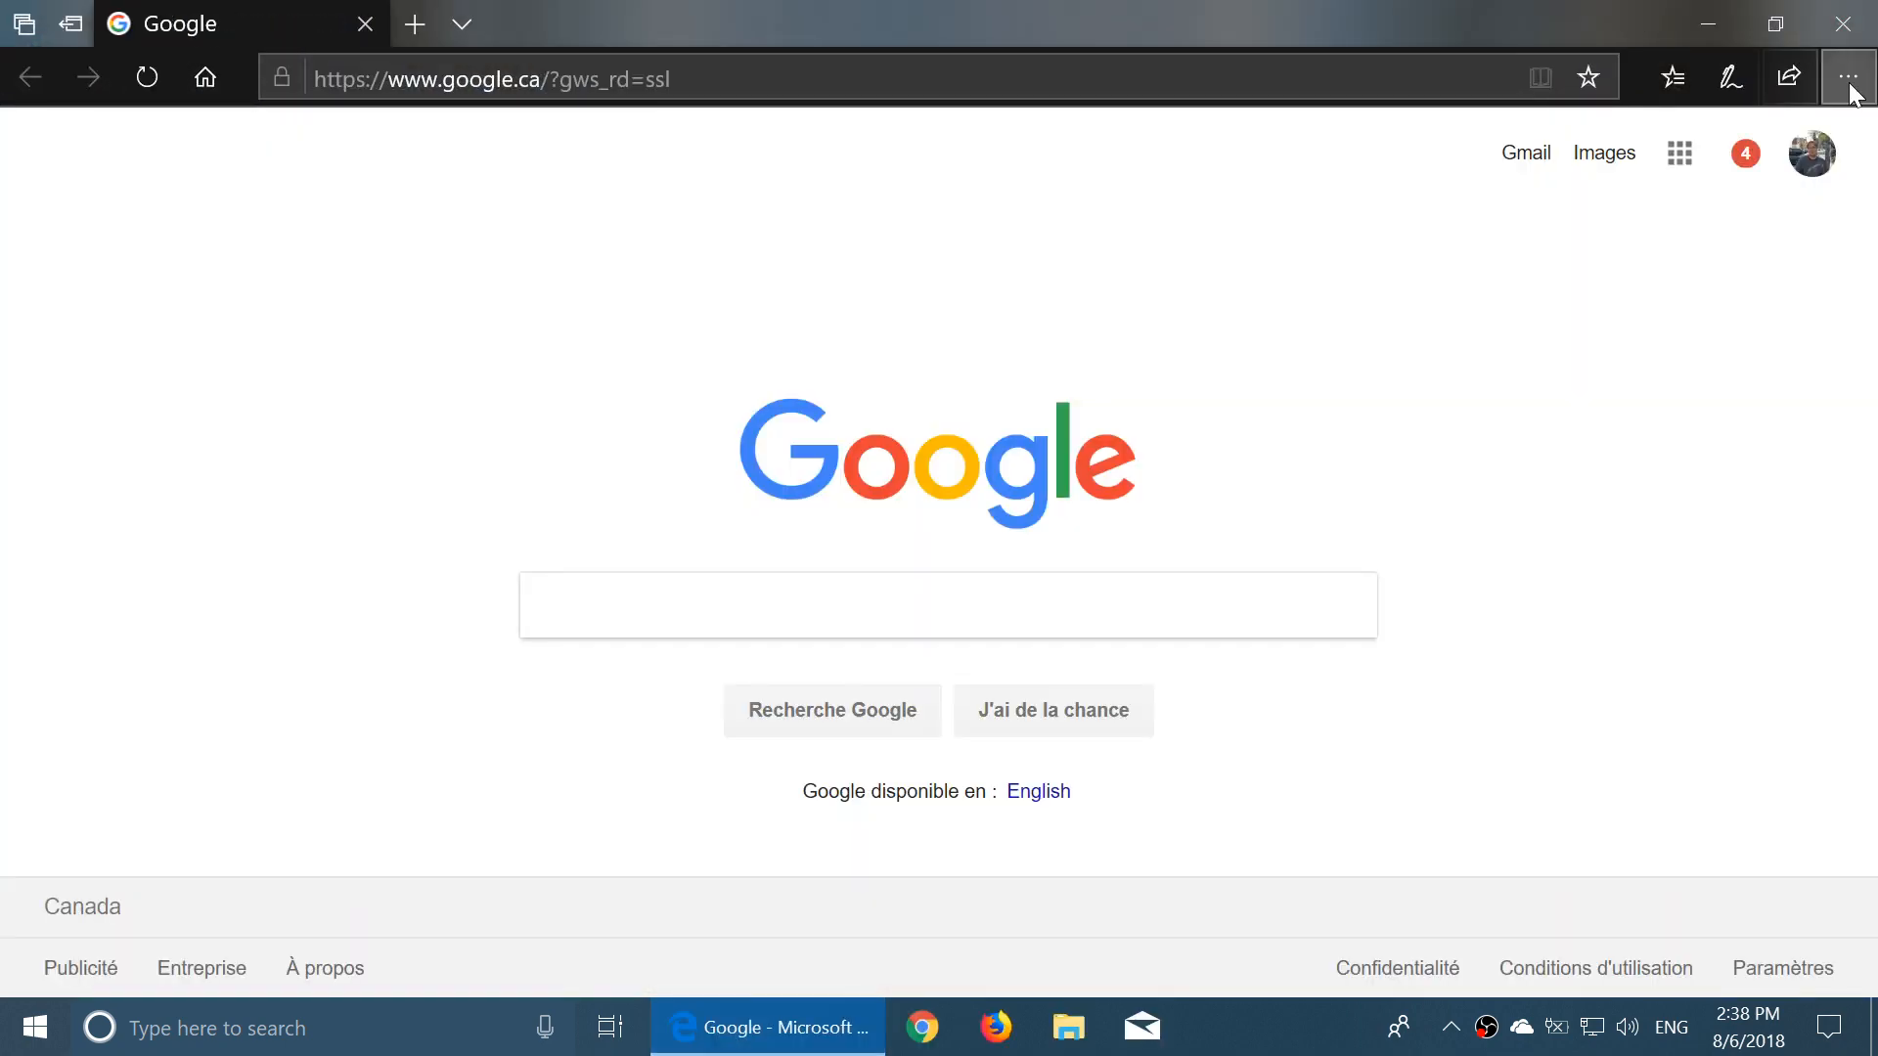
left_click(1846, 76)
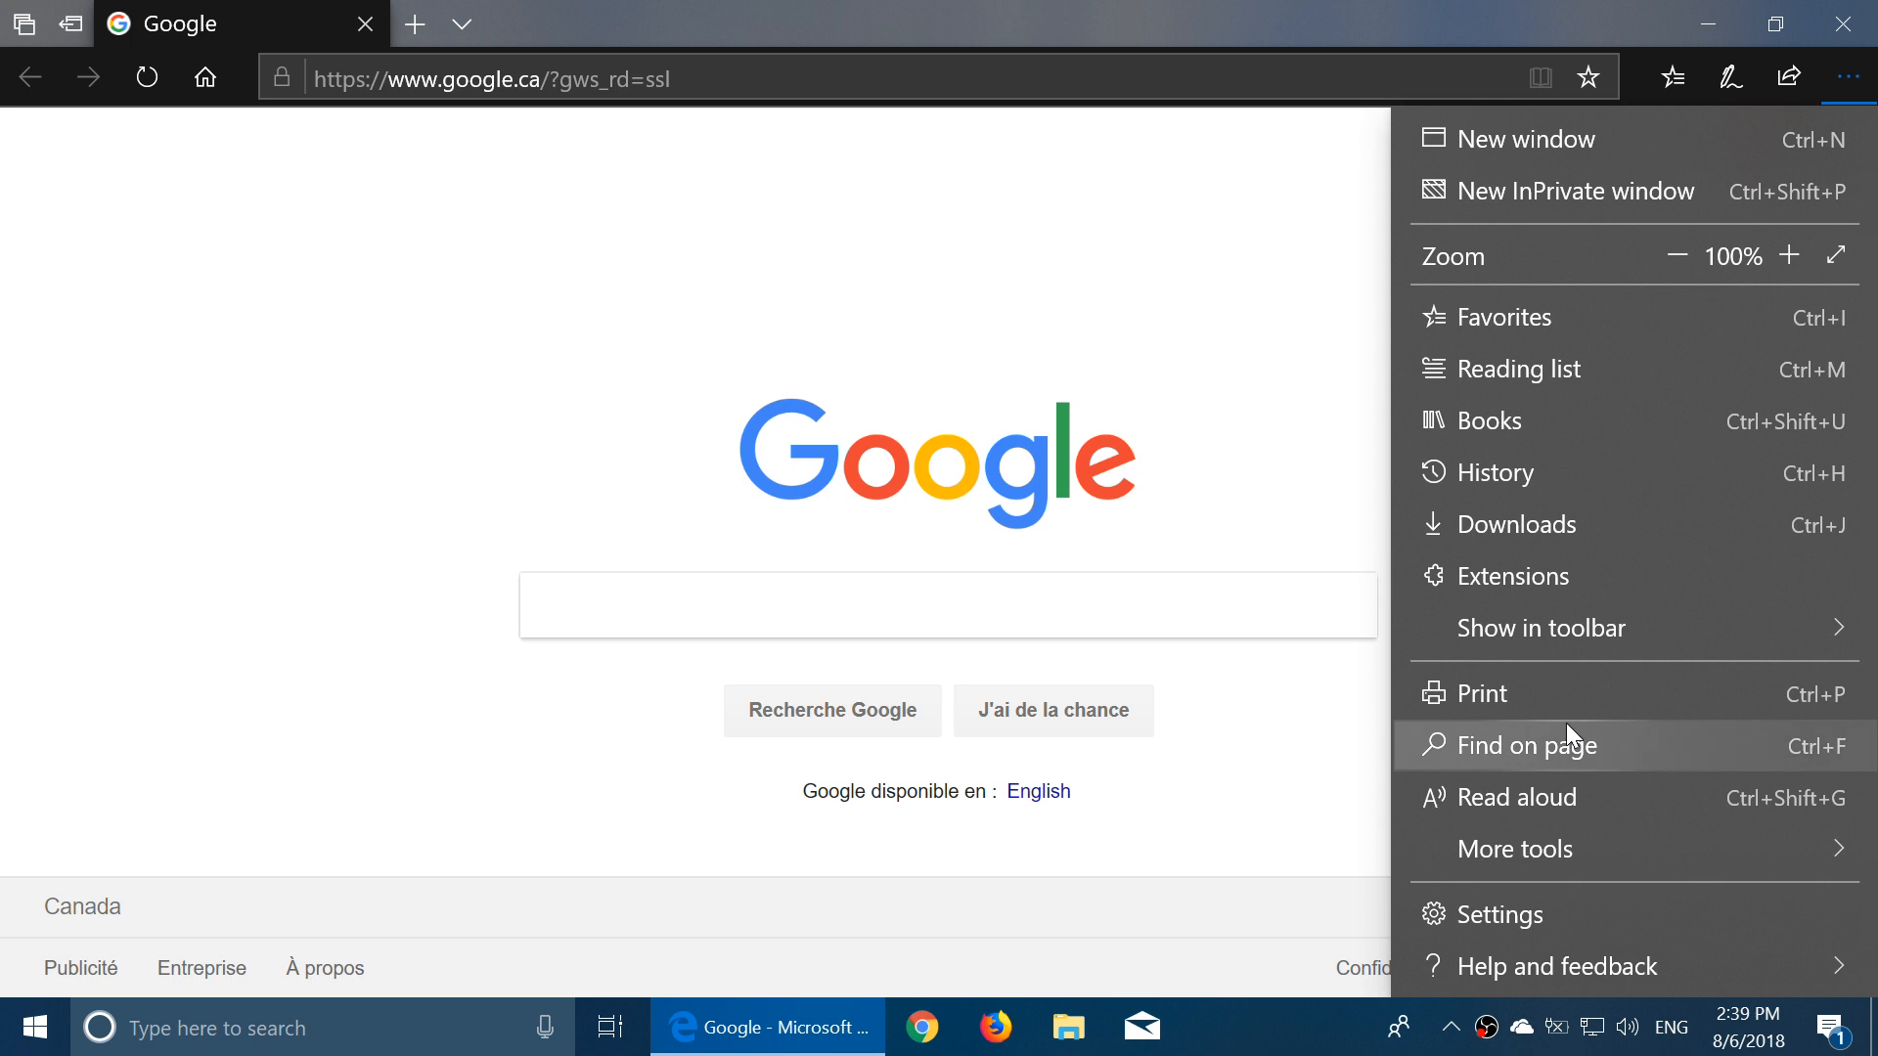
mouse_move(1564, 876)
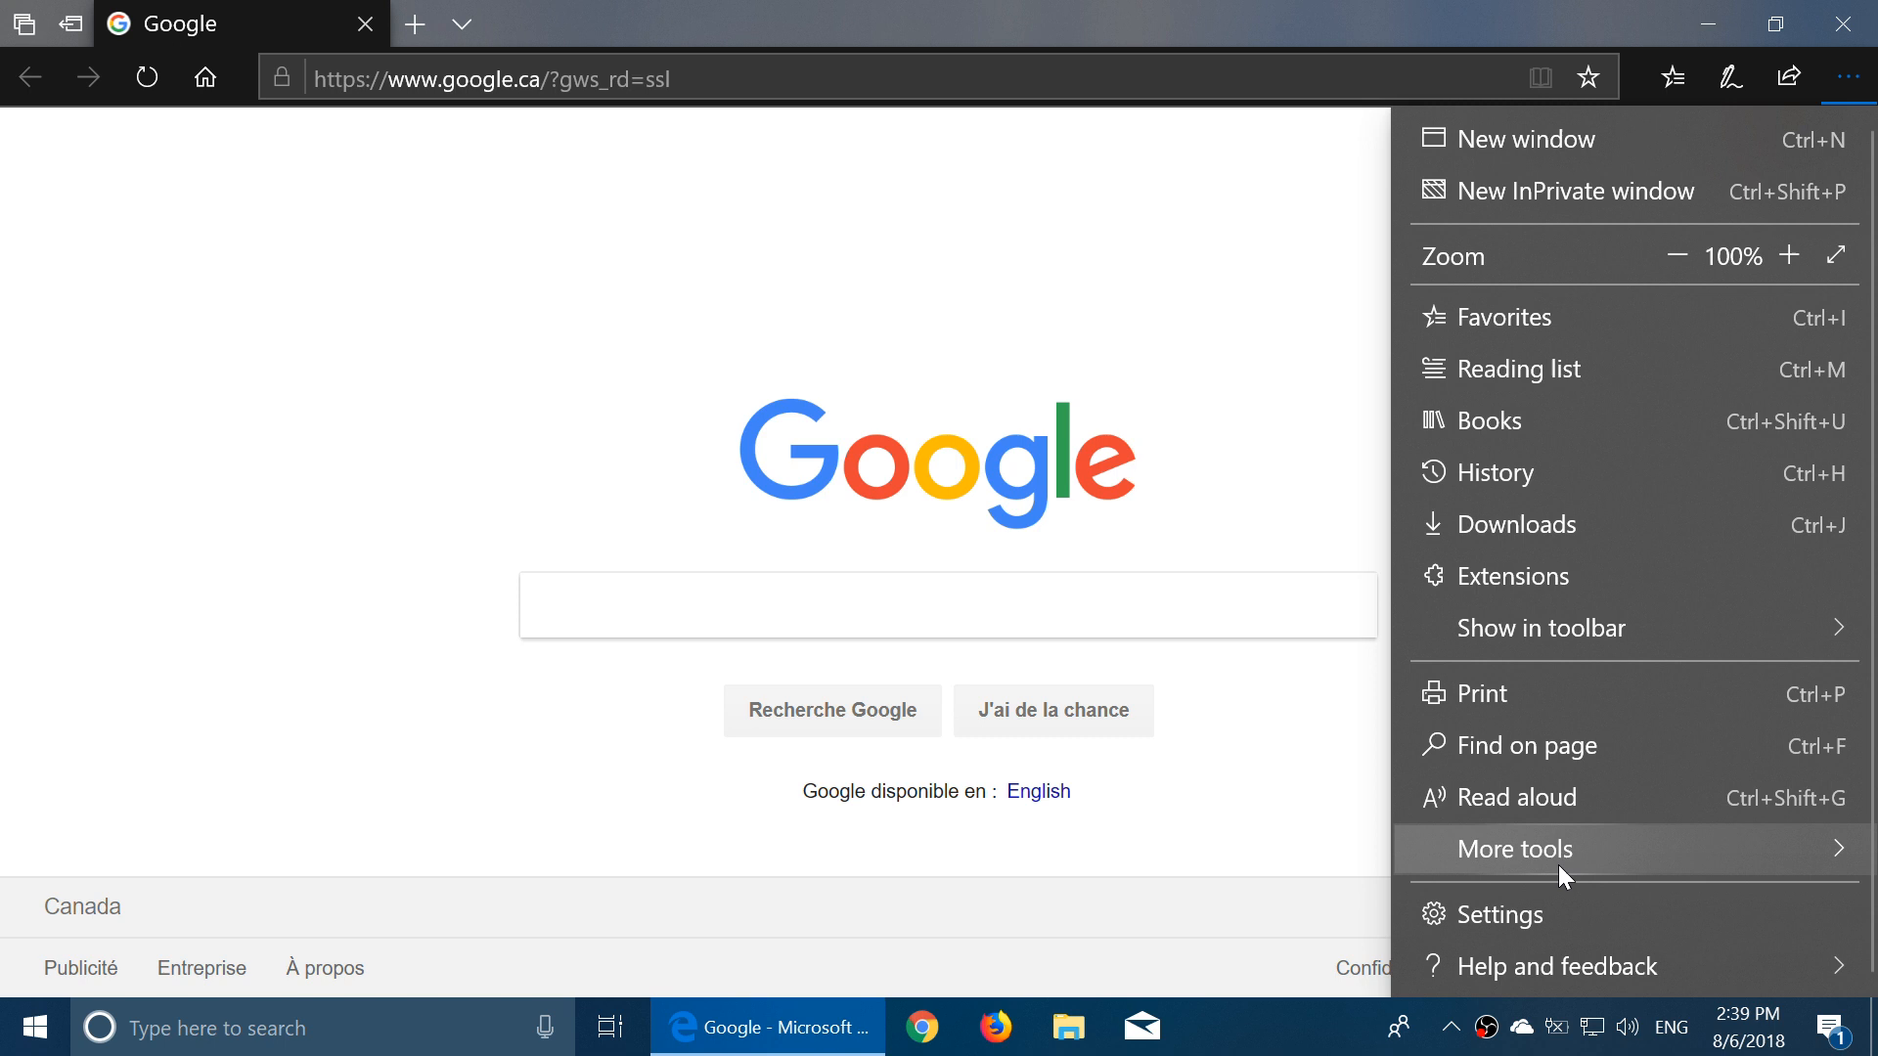
left_click(1555, 849)
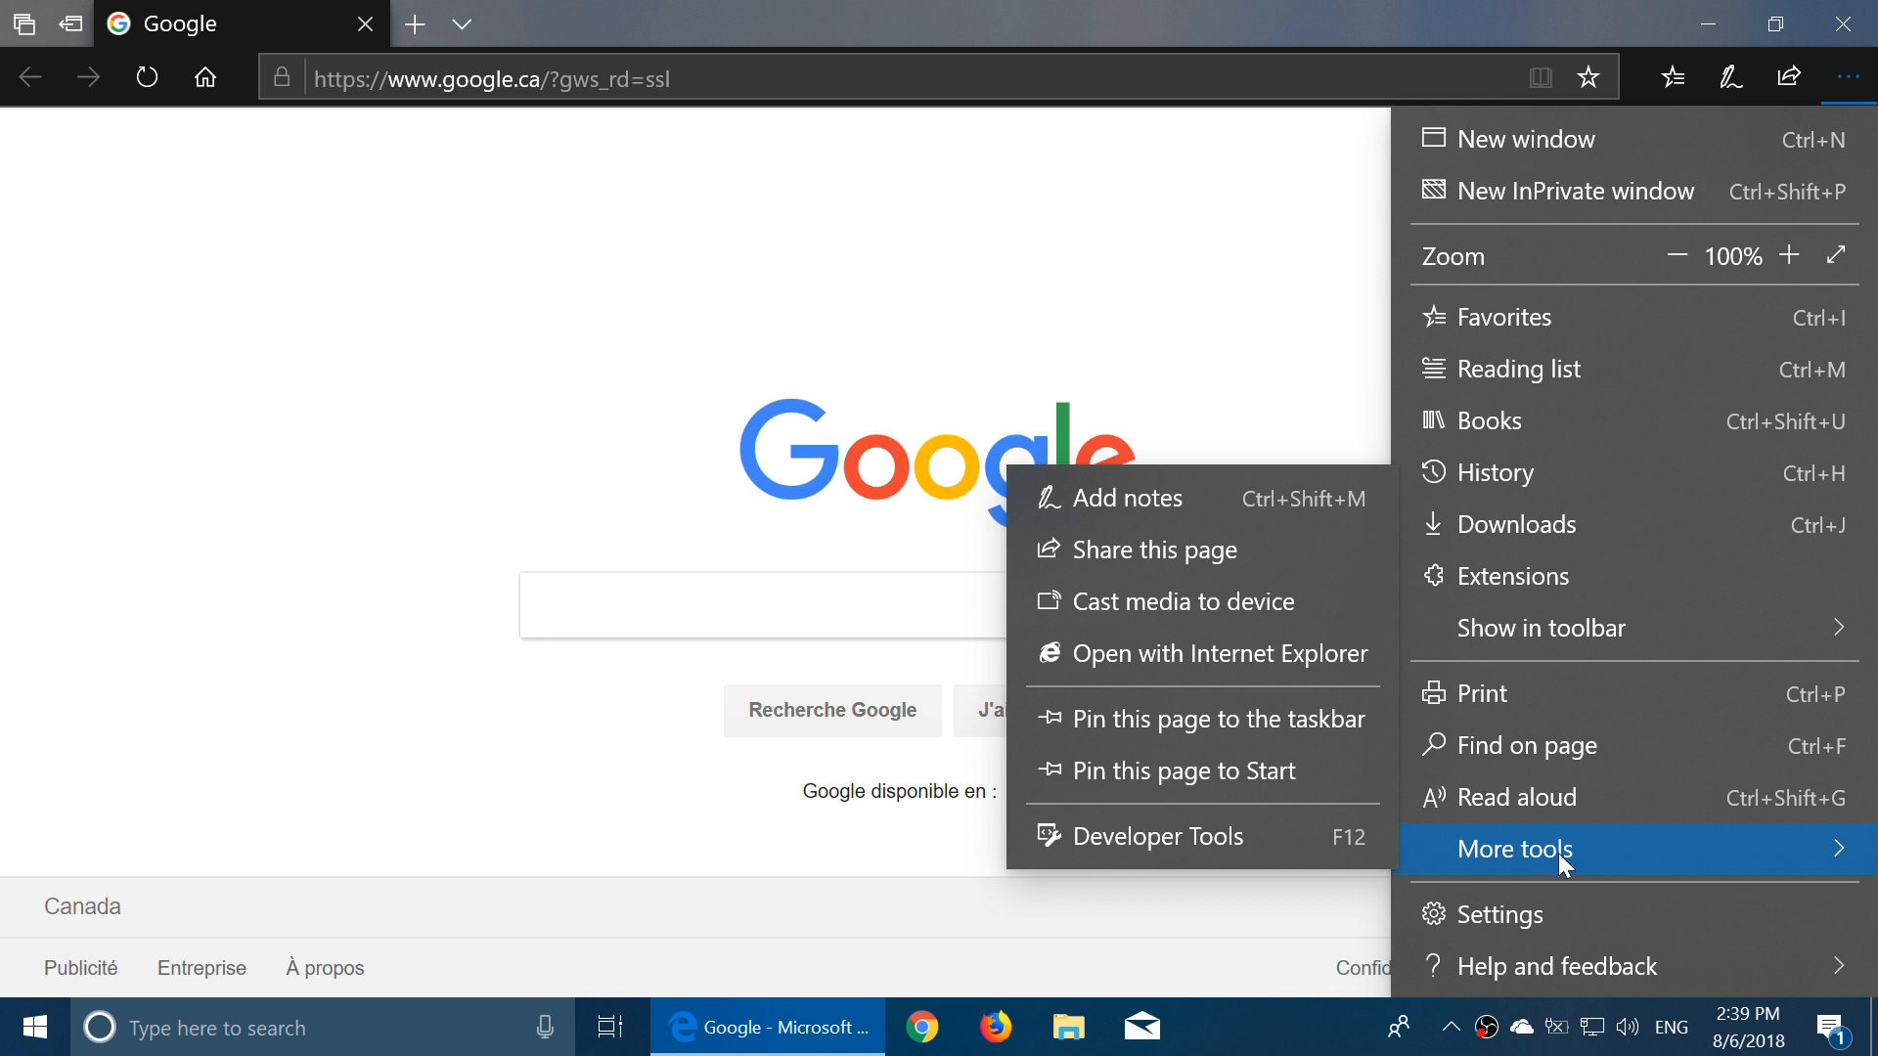
mouse_move(1522, 924)
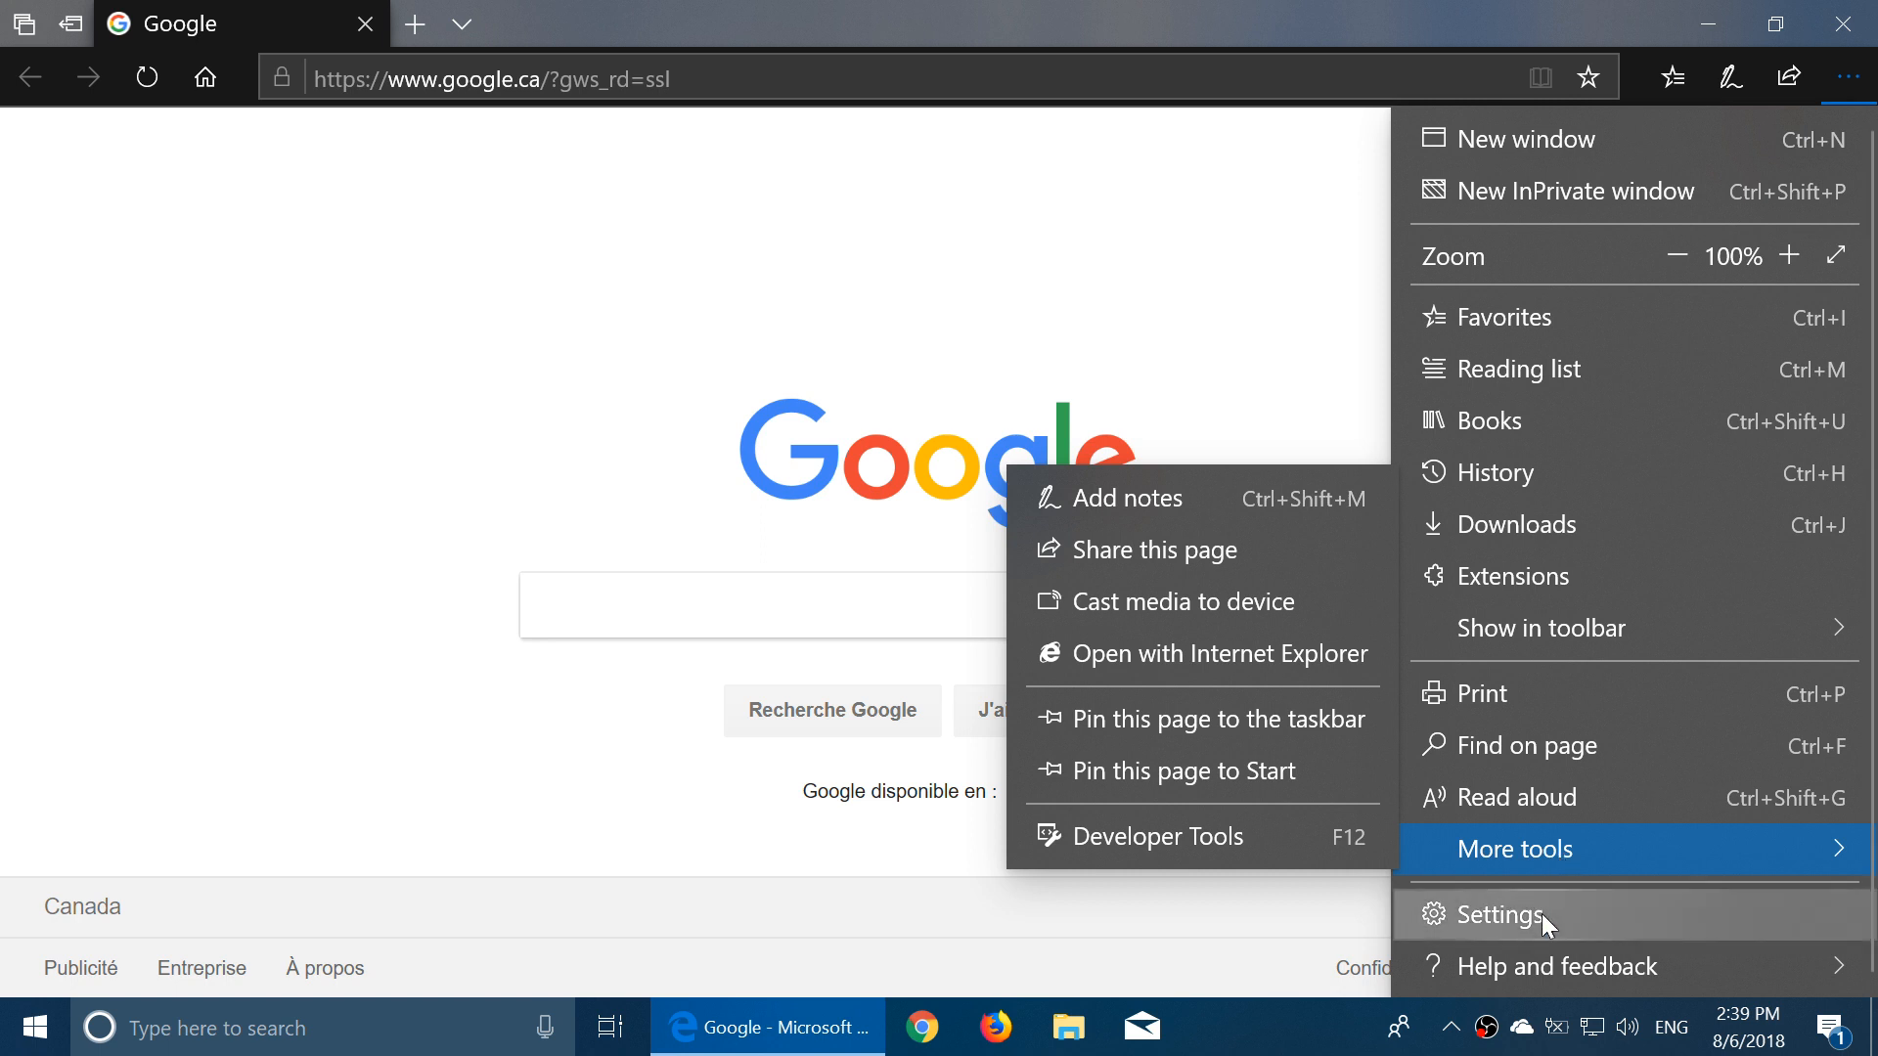
mouse_move(1549, 924)
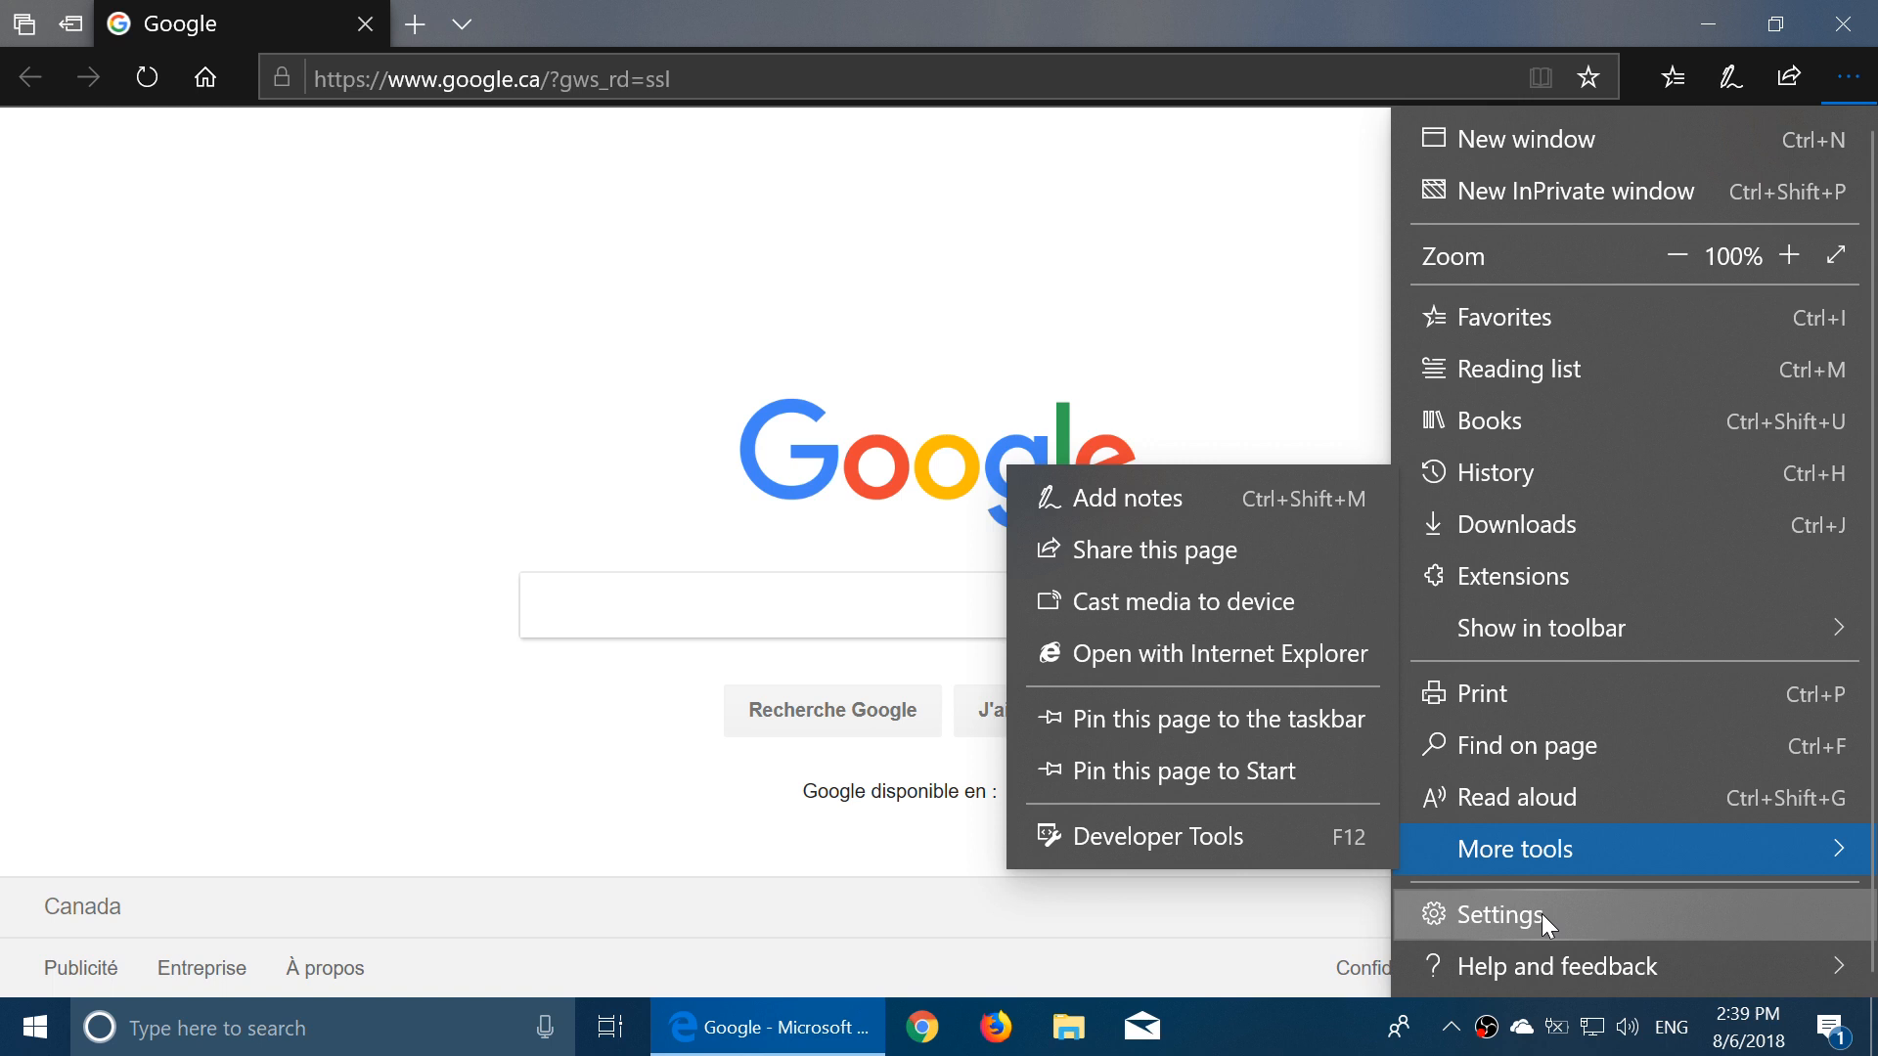
left_click(1501, 914)
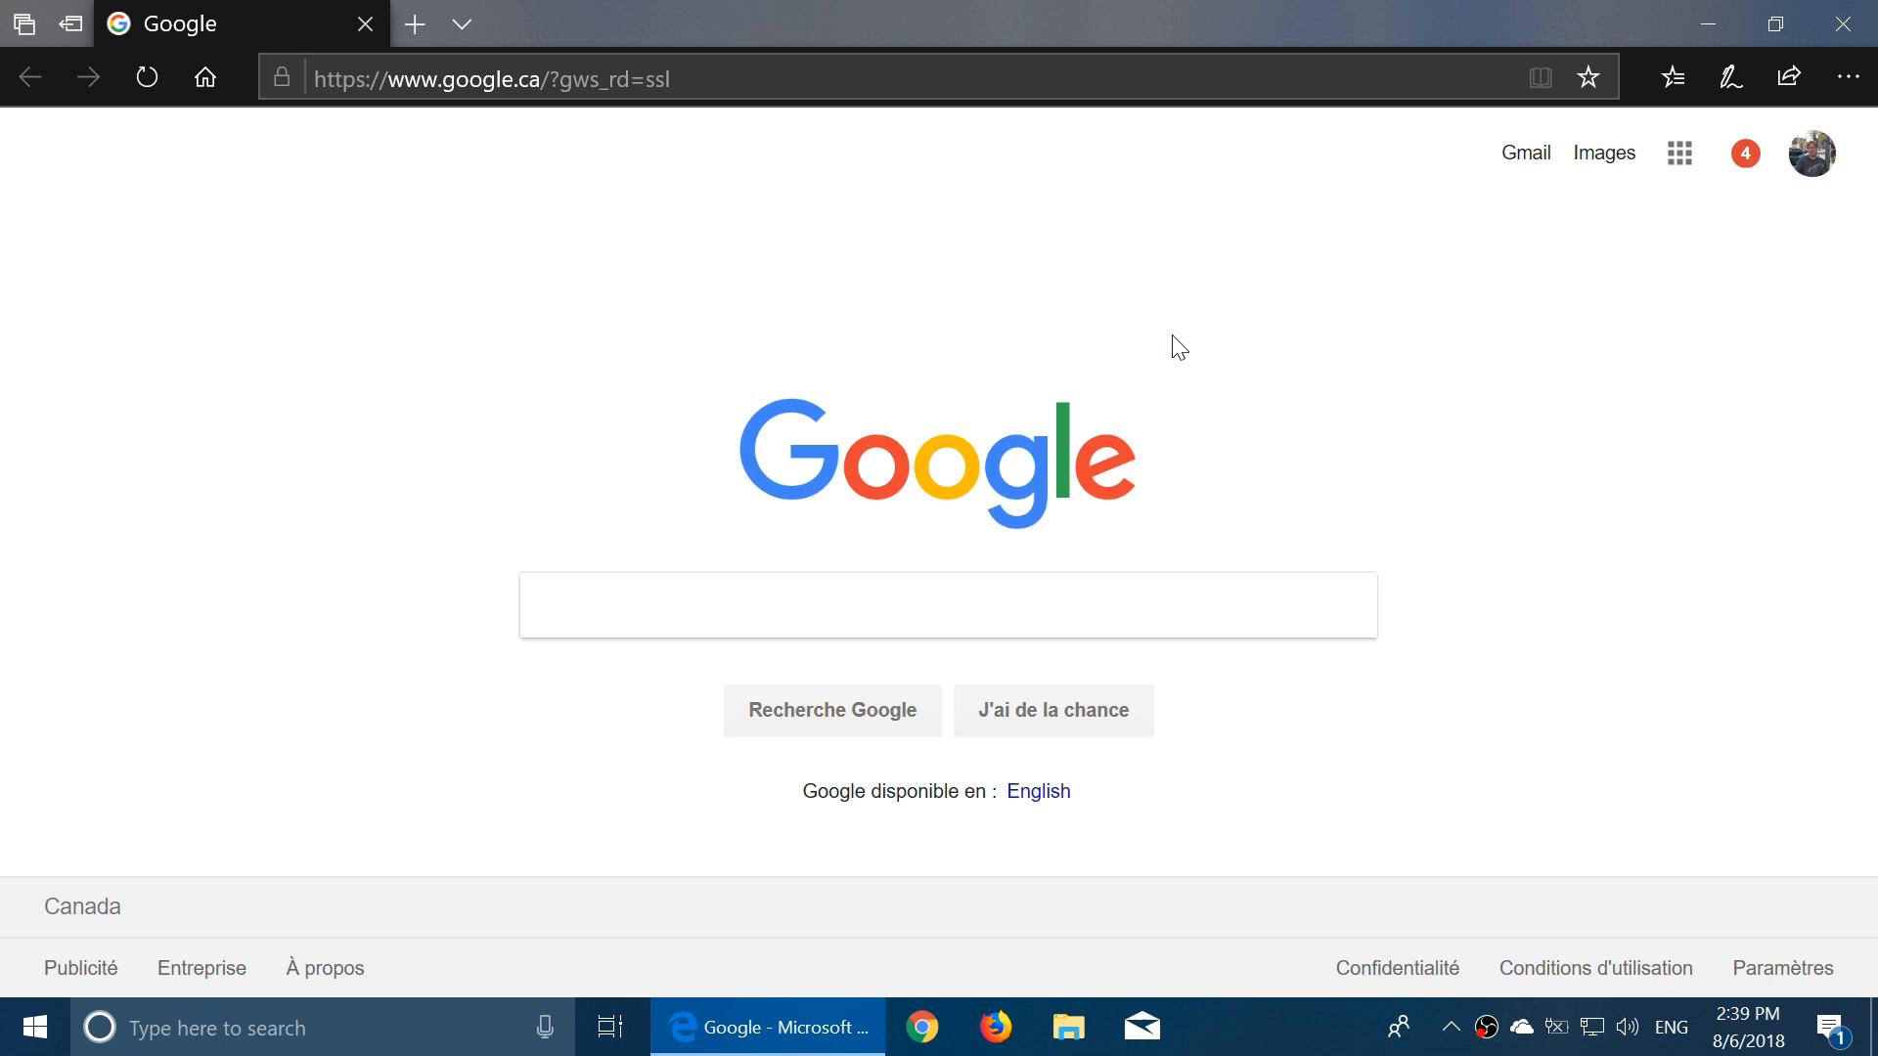
mouse_move(1357, 292)
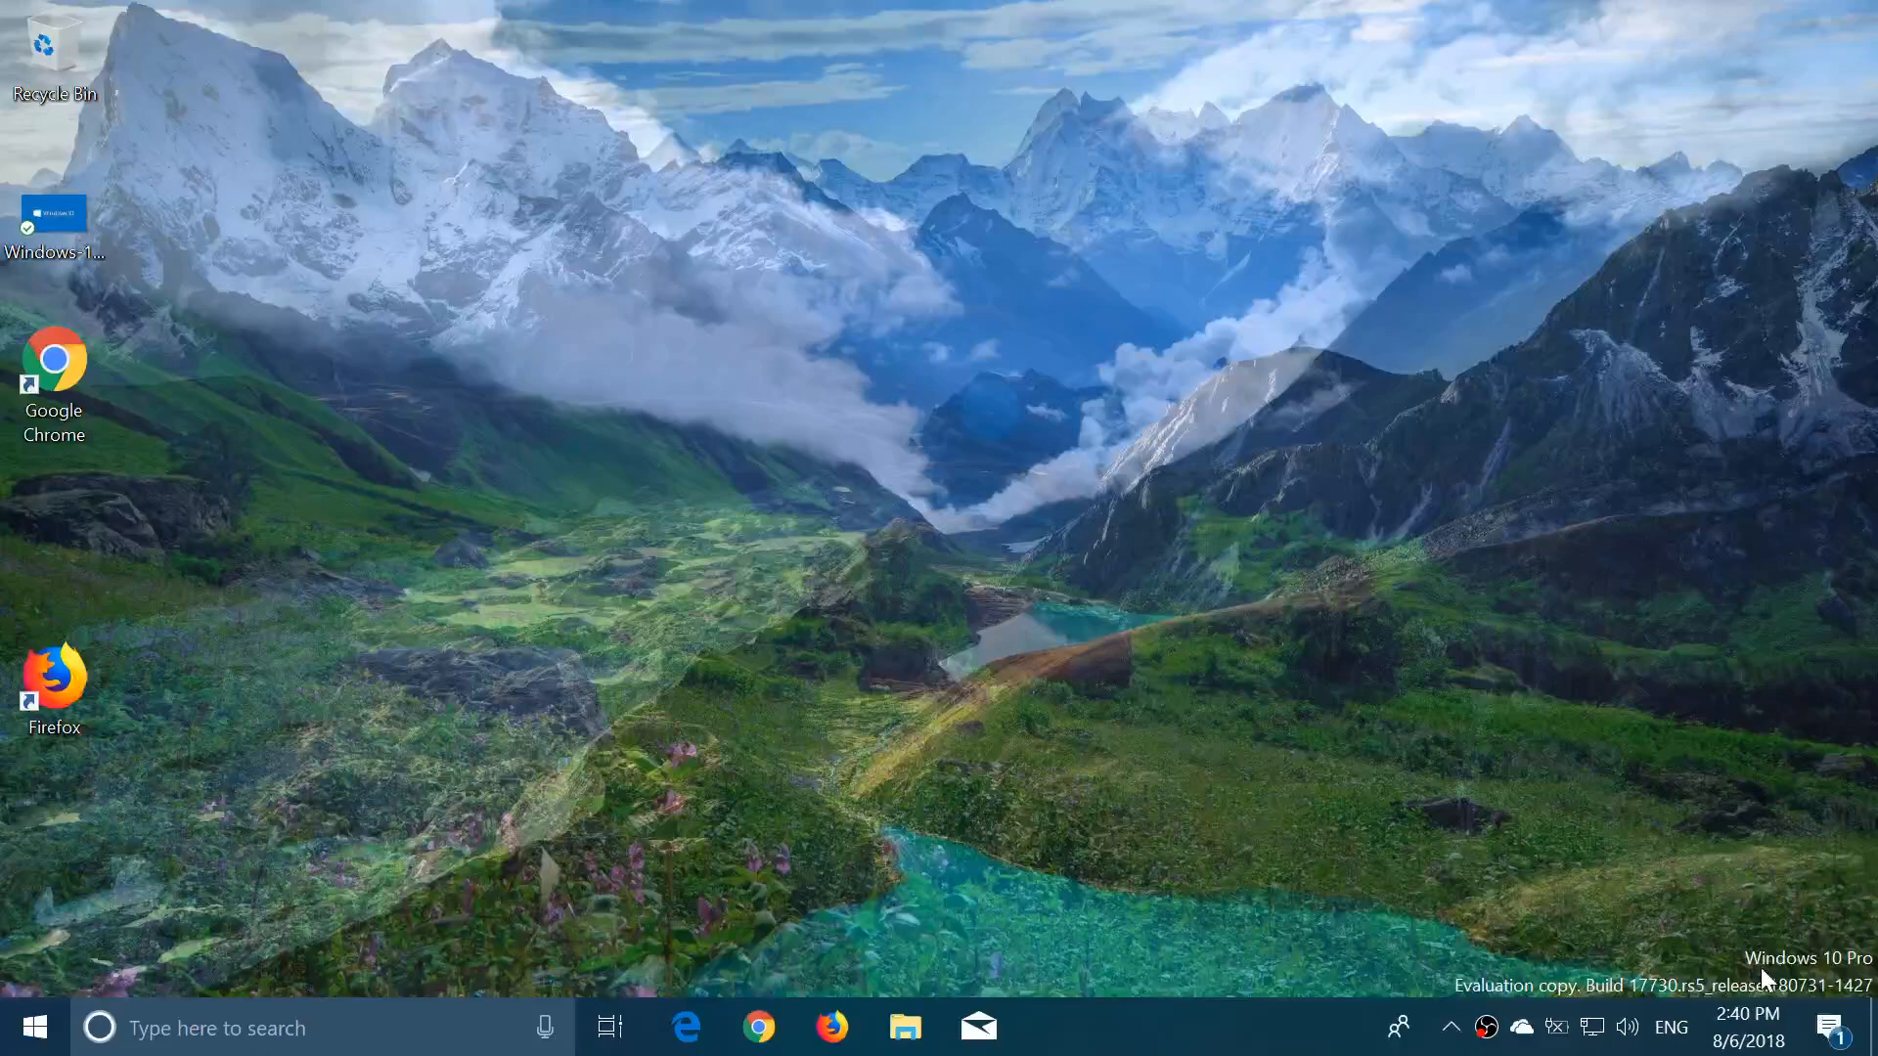
left_click(1849, 1021)
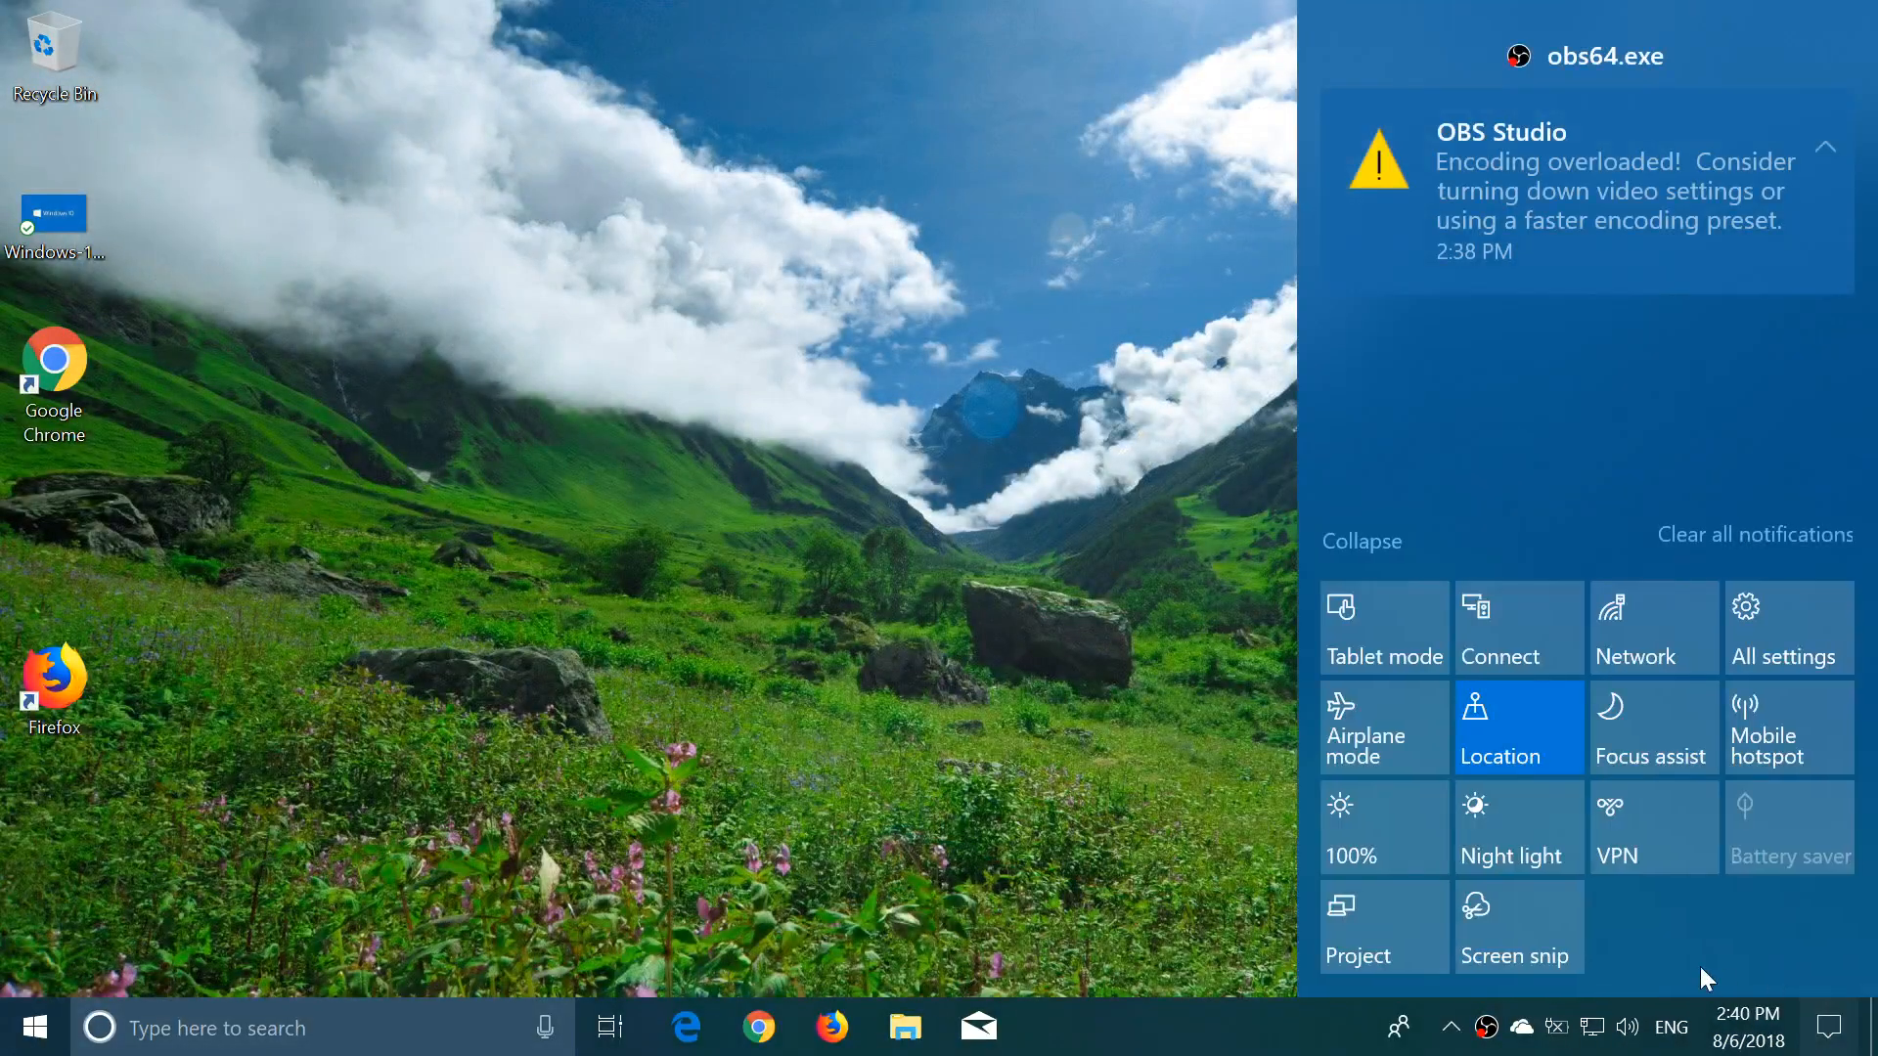
mouse_move(934, 730)
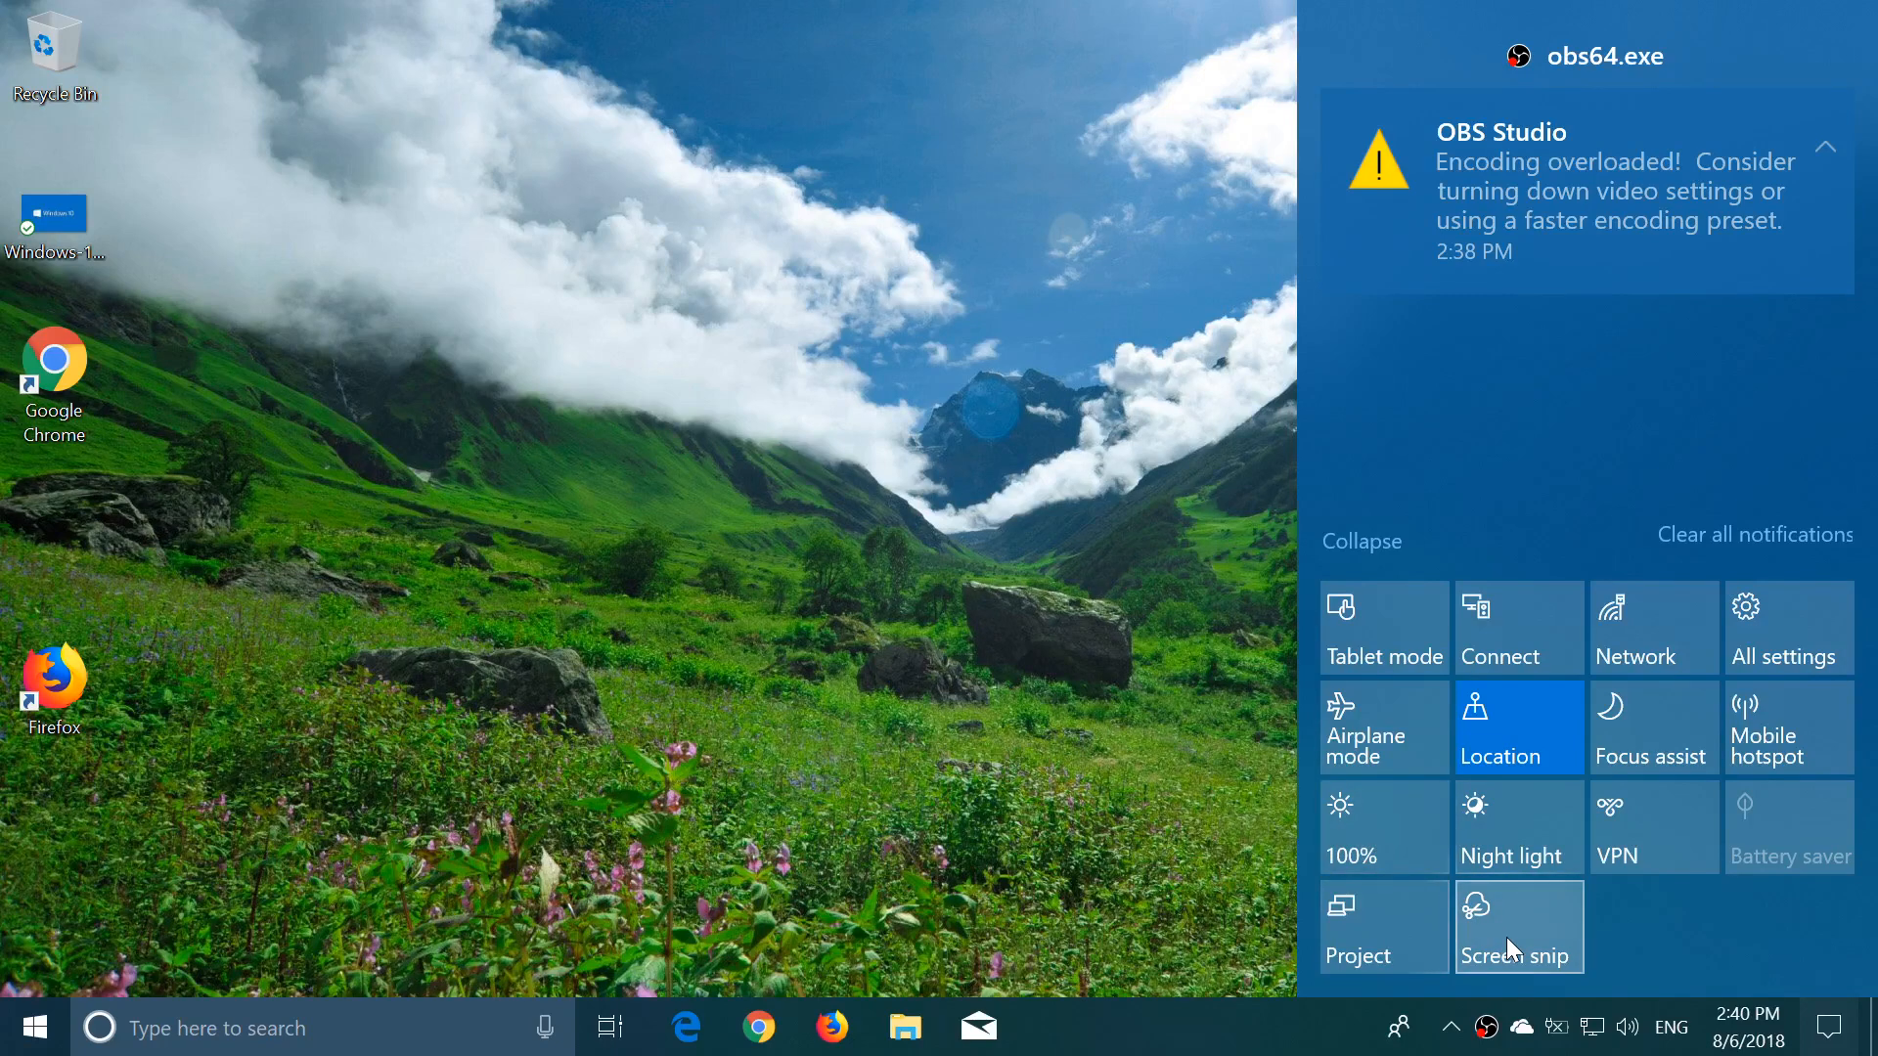
mouse_move(1017, 773)
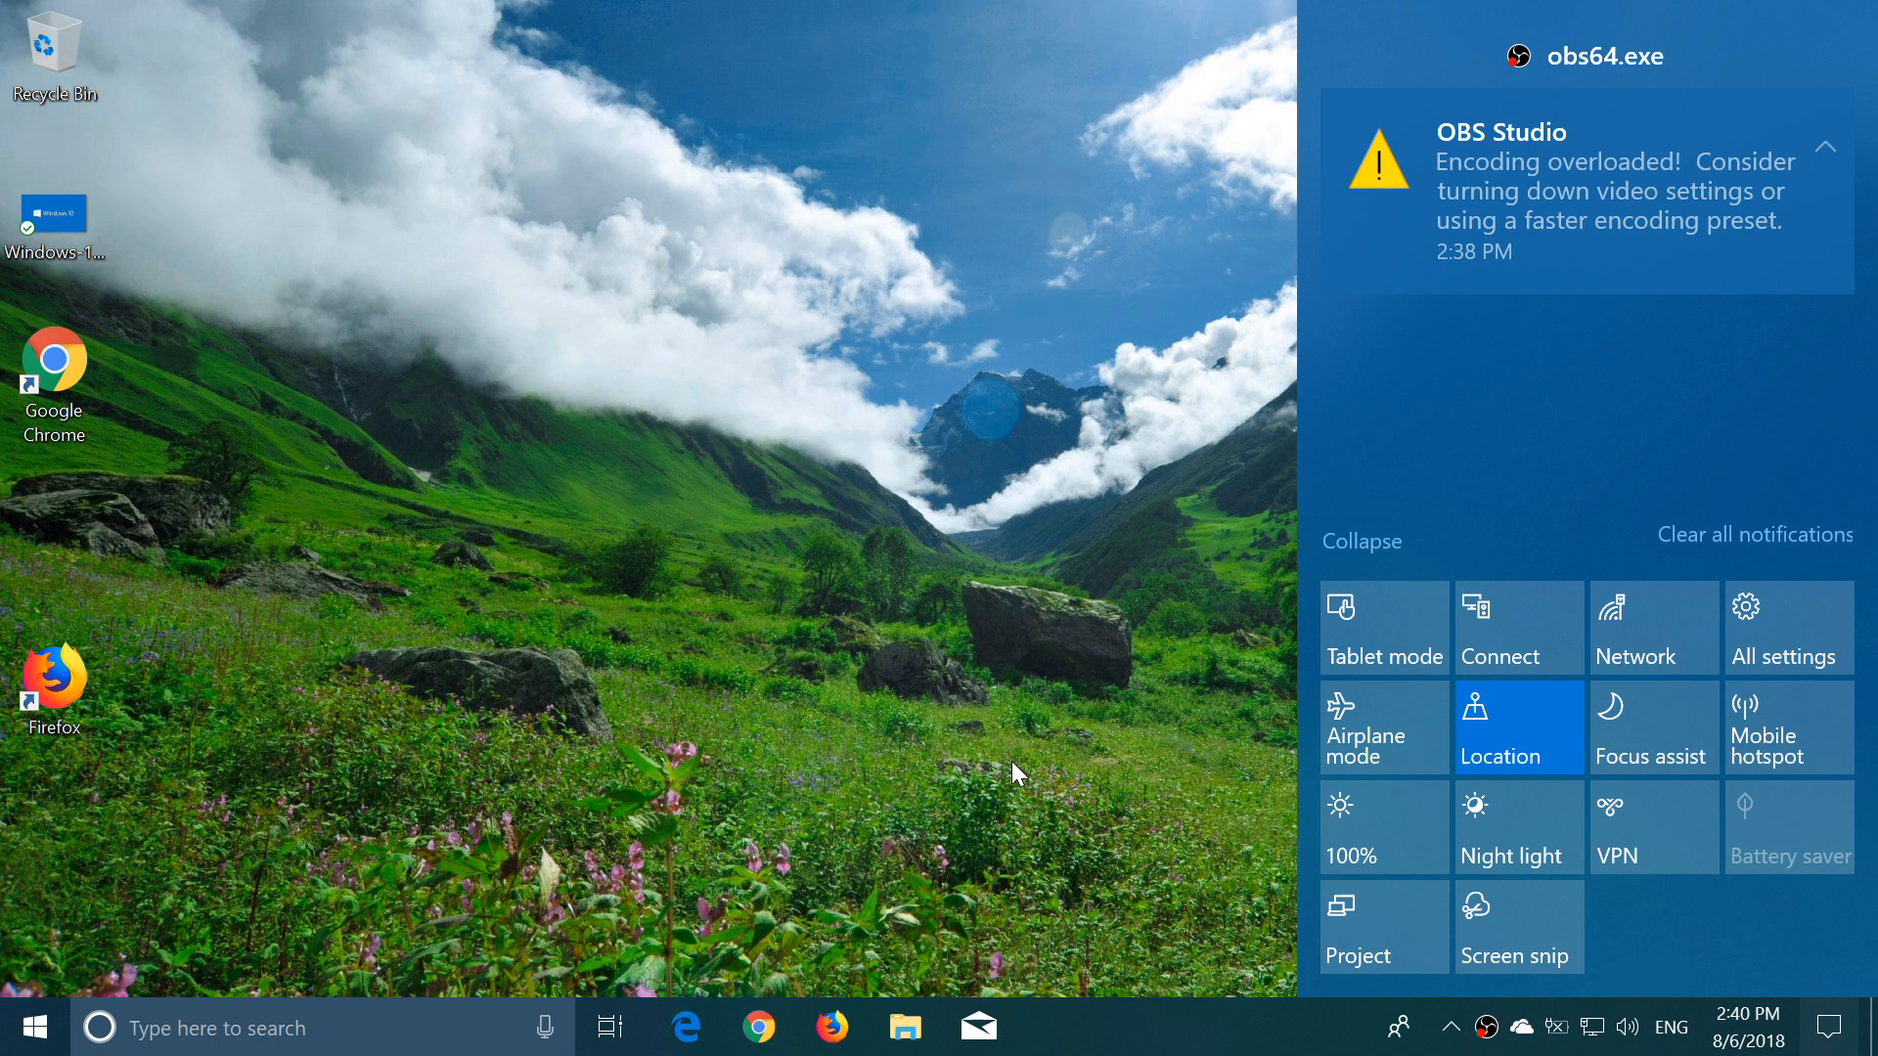
mouse_move(893, 611)
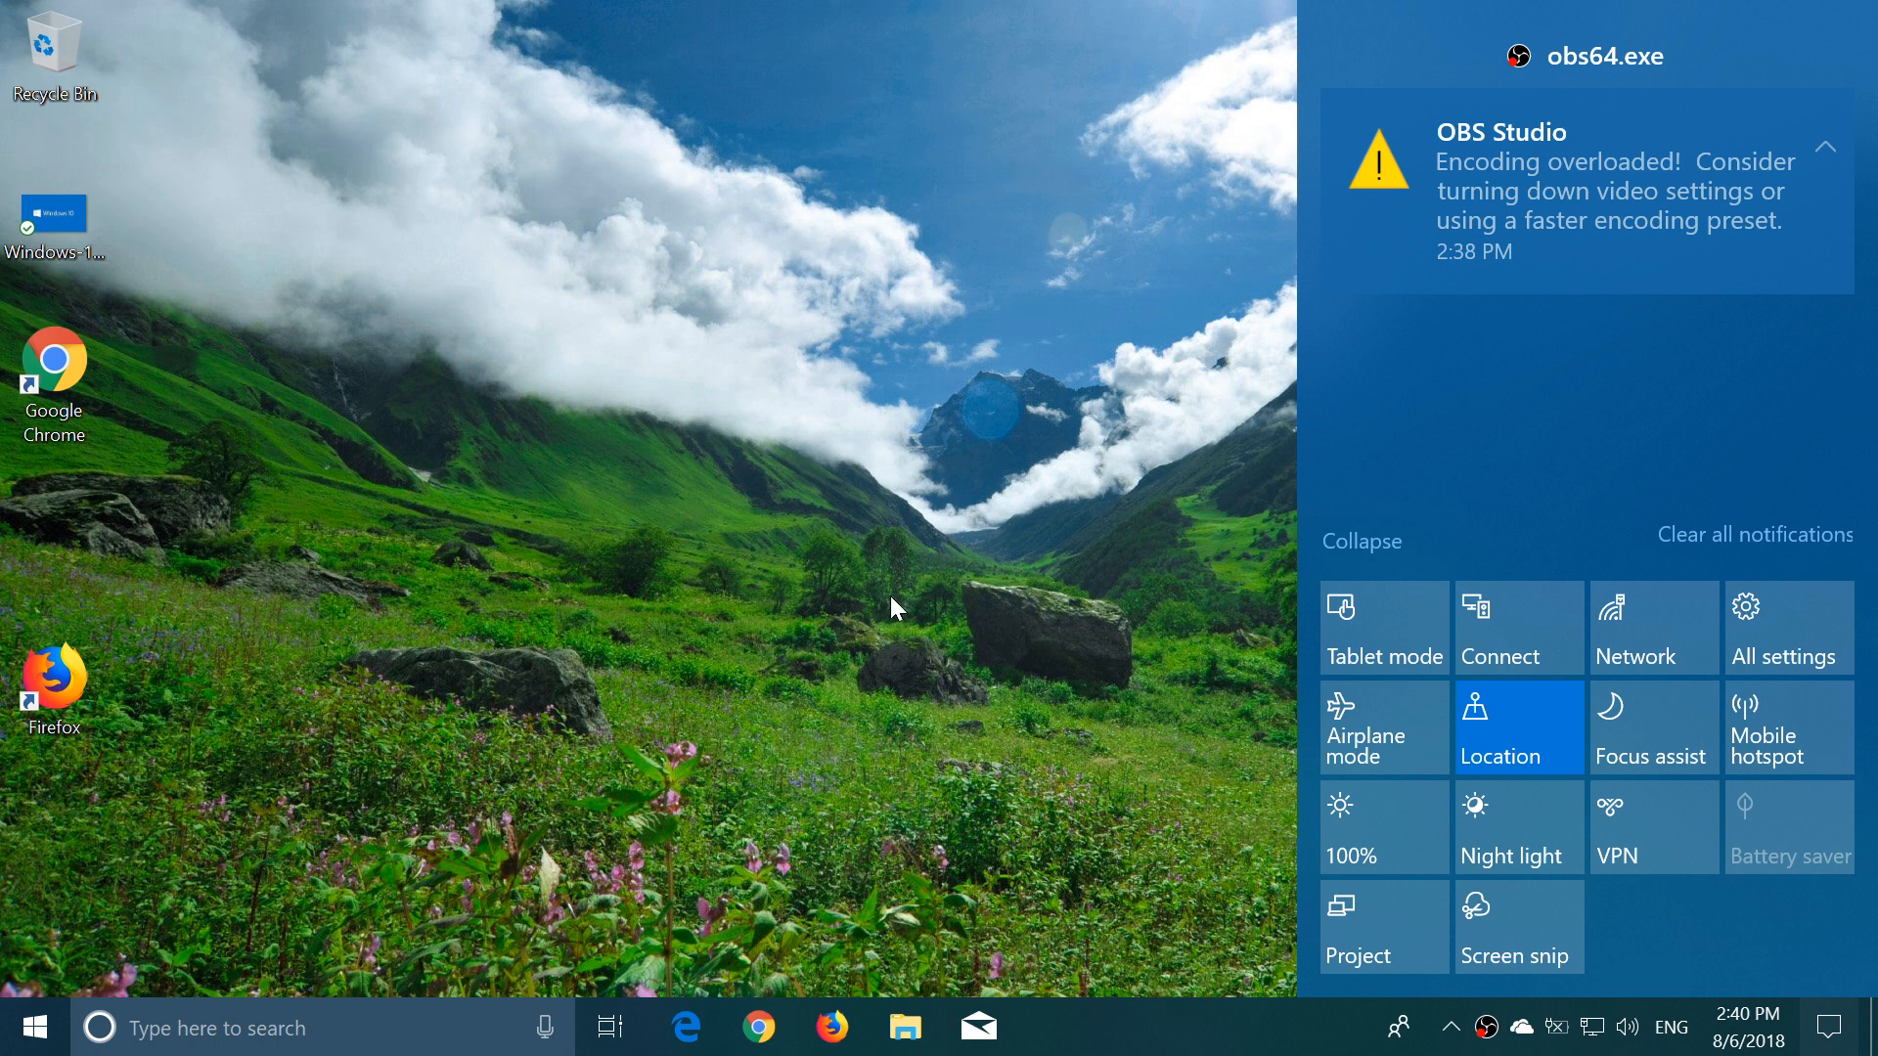
mouse_move(1070, 596)
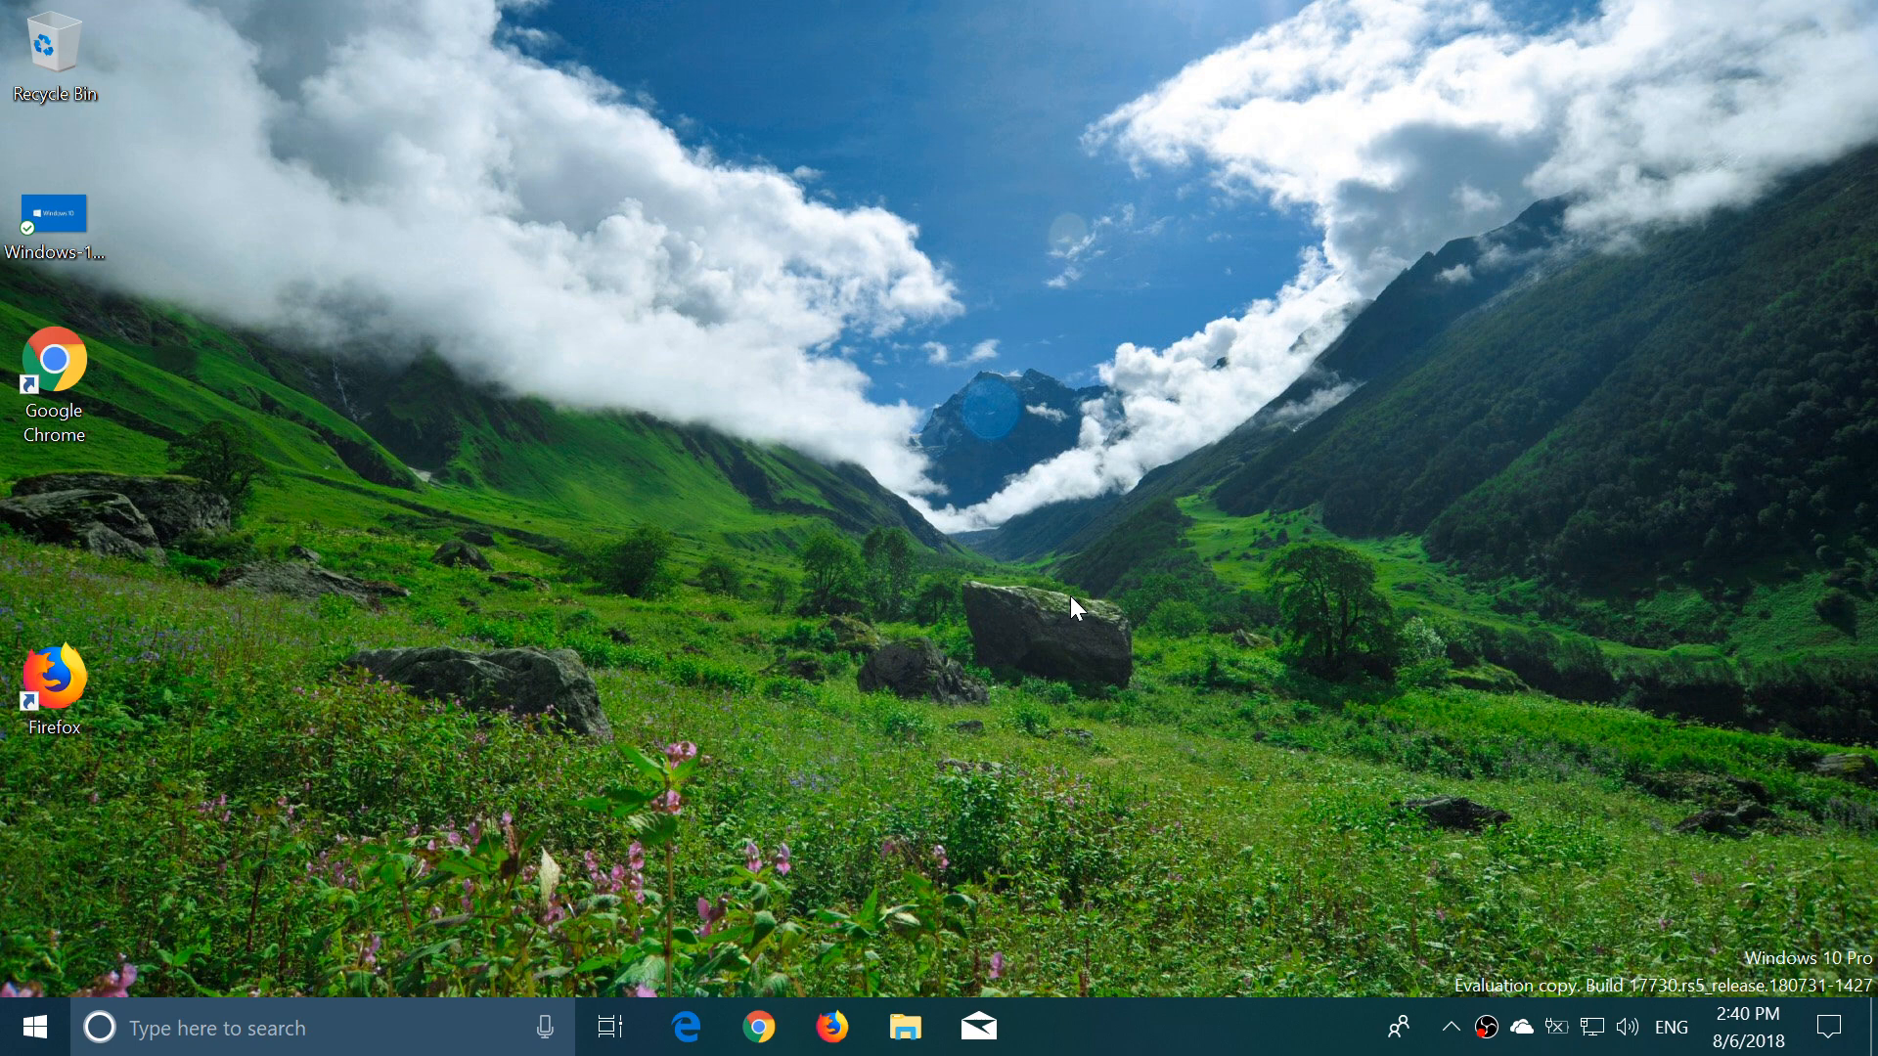
mouse_move(945, 962)
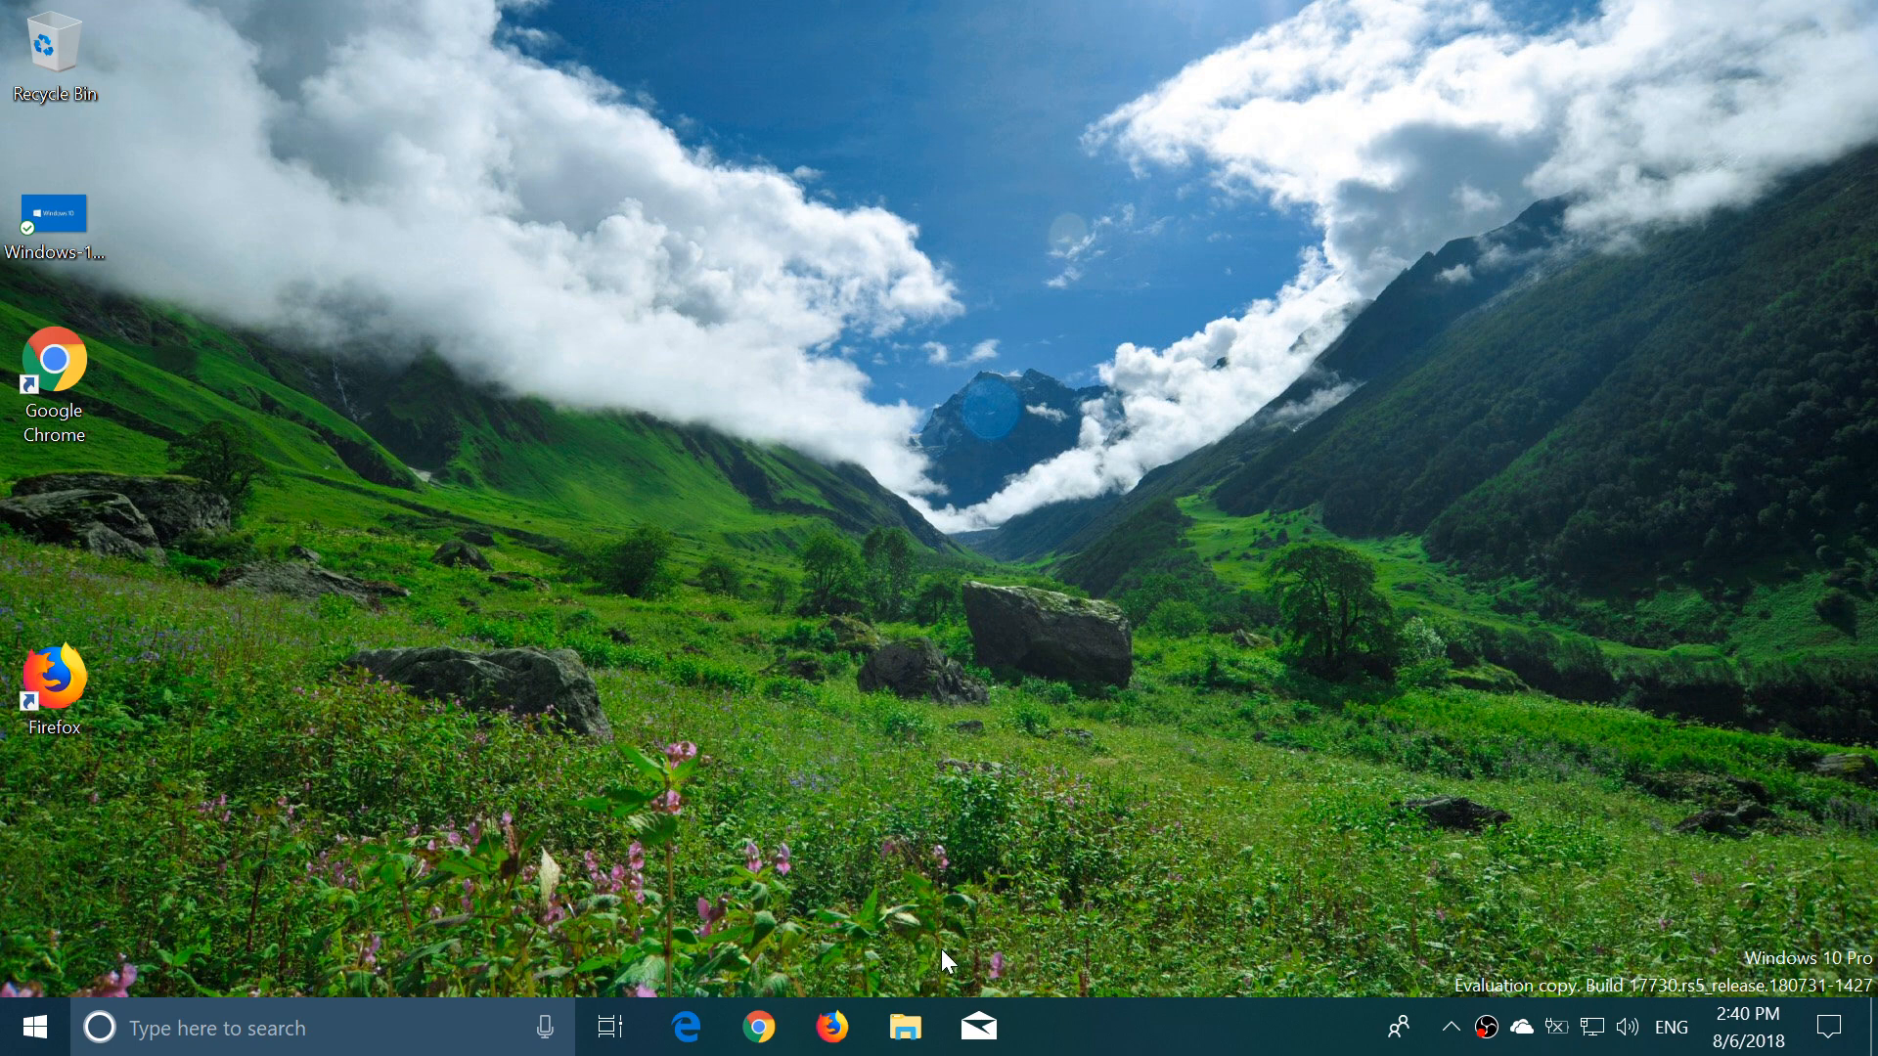
Reopen dark File Explorer and look through its Home and Share commands
left_click(906, 1028)
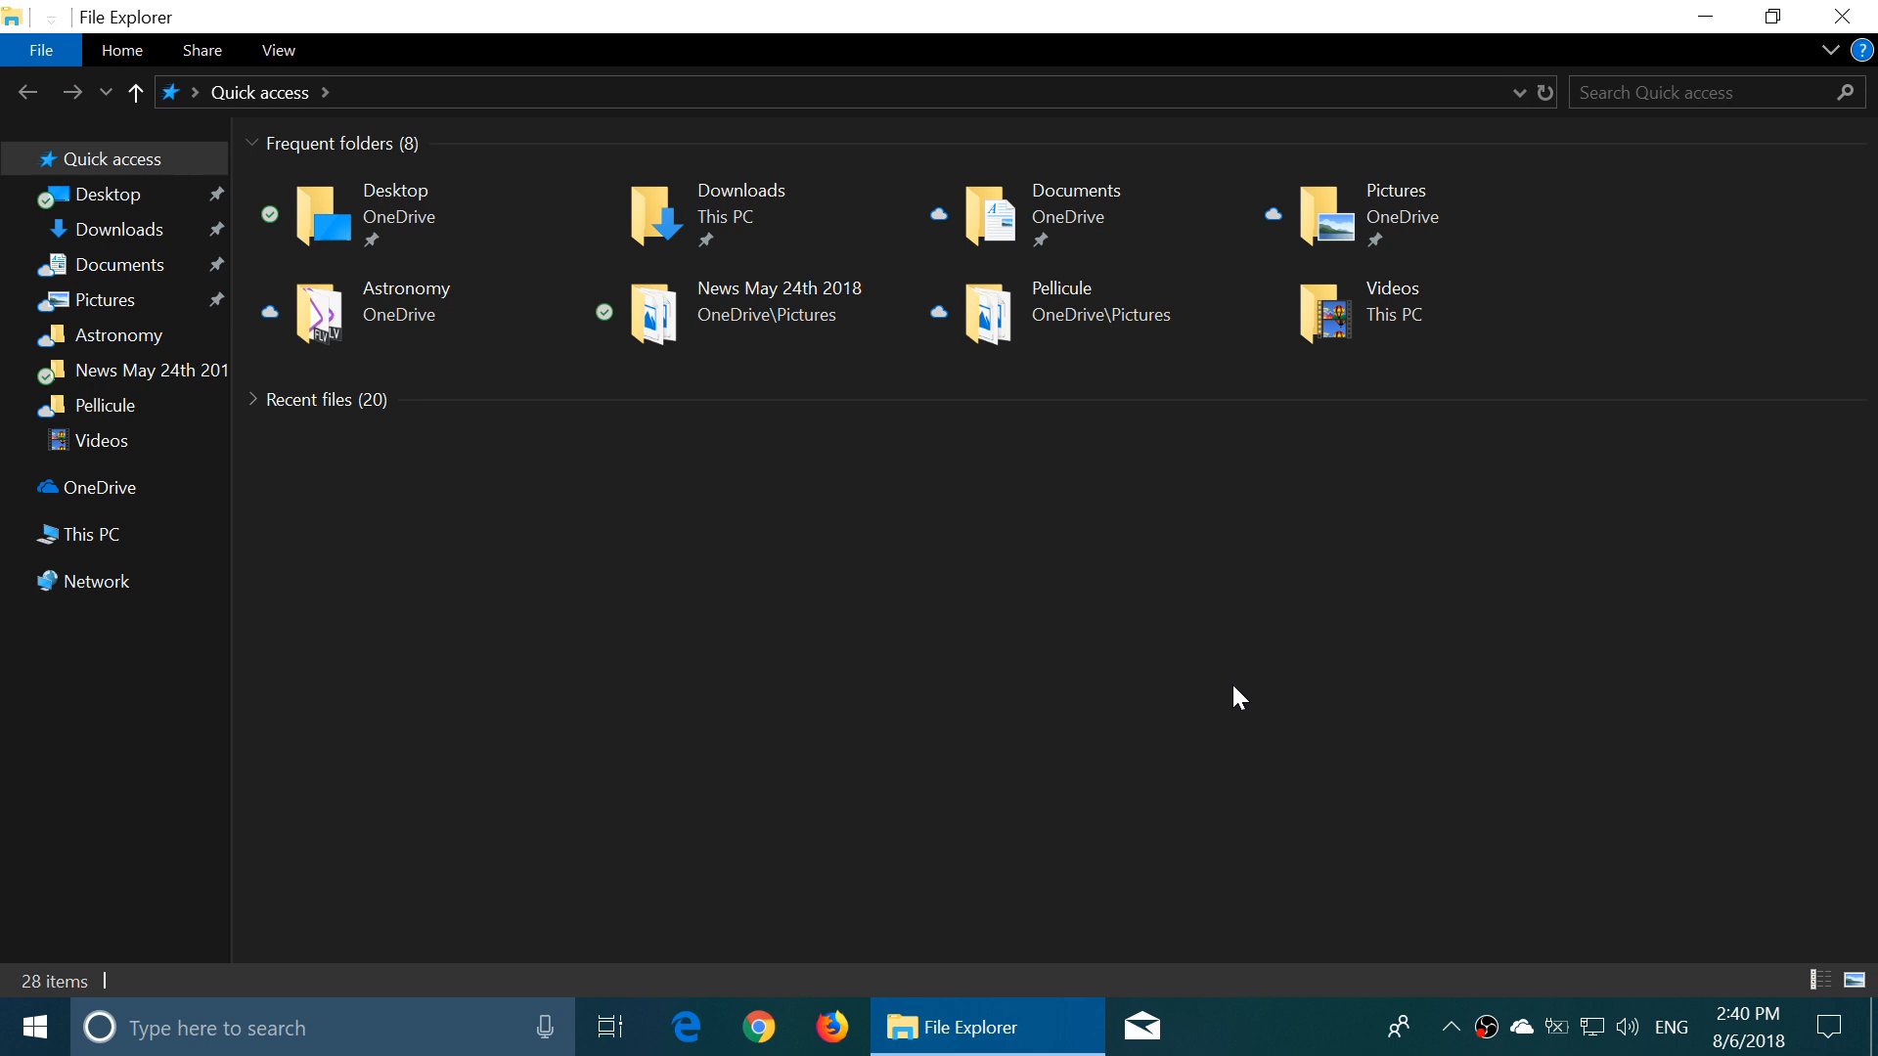
mouse_move(1771, 16)
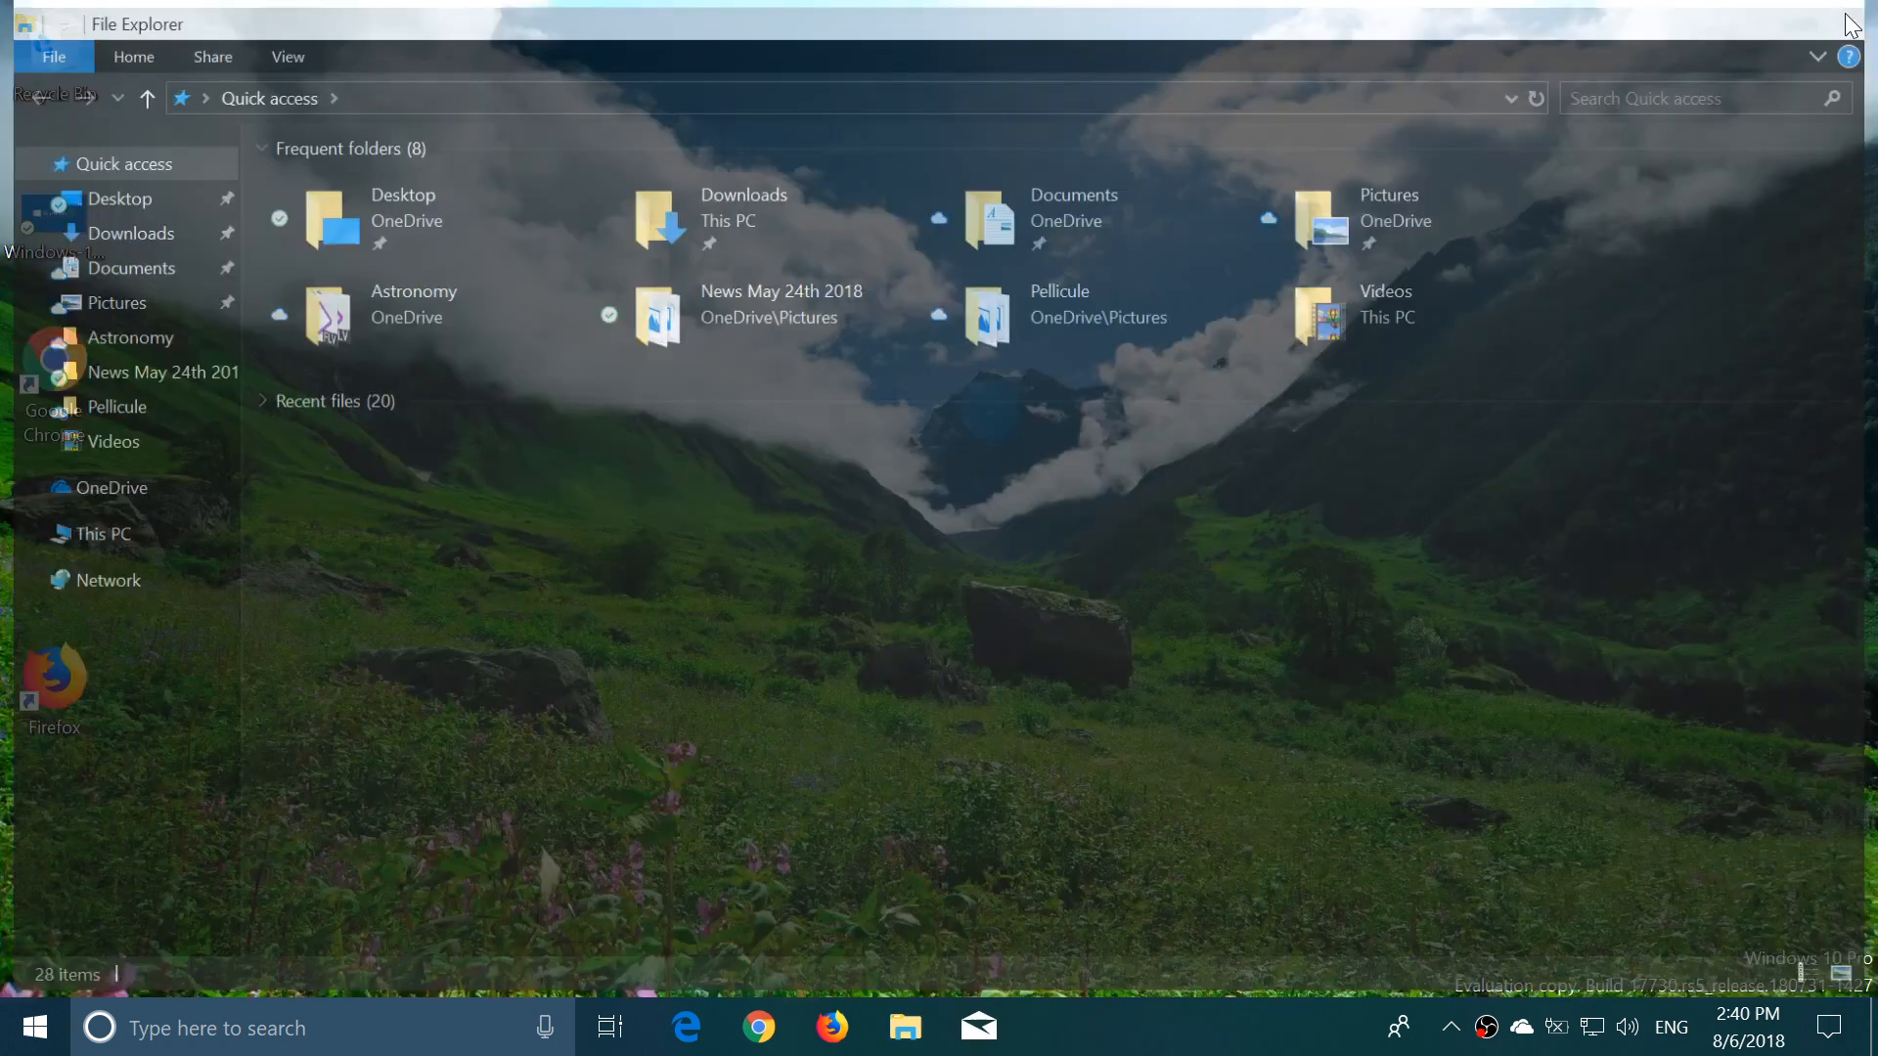
left_click(1859, 8)
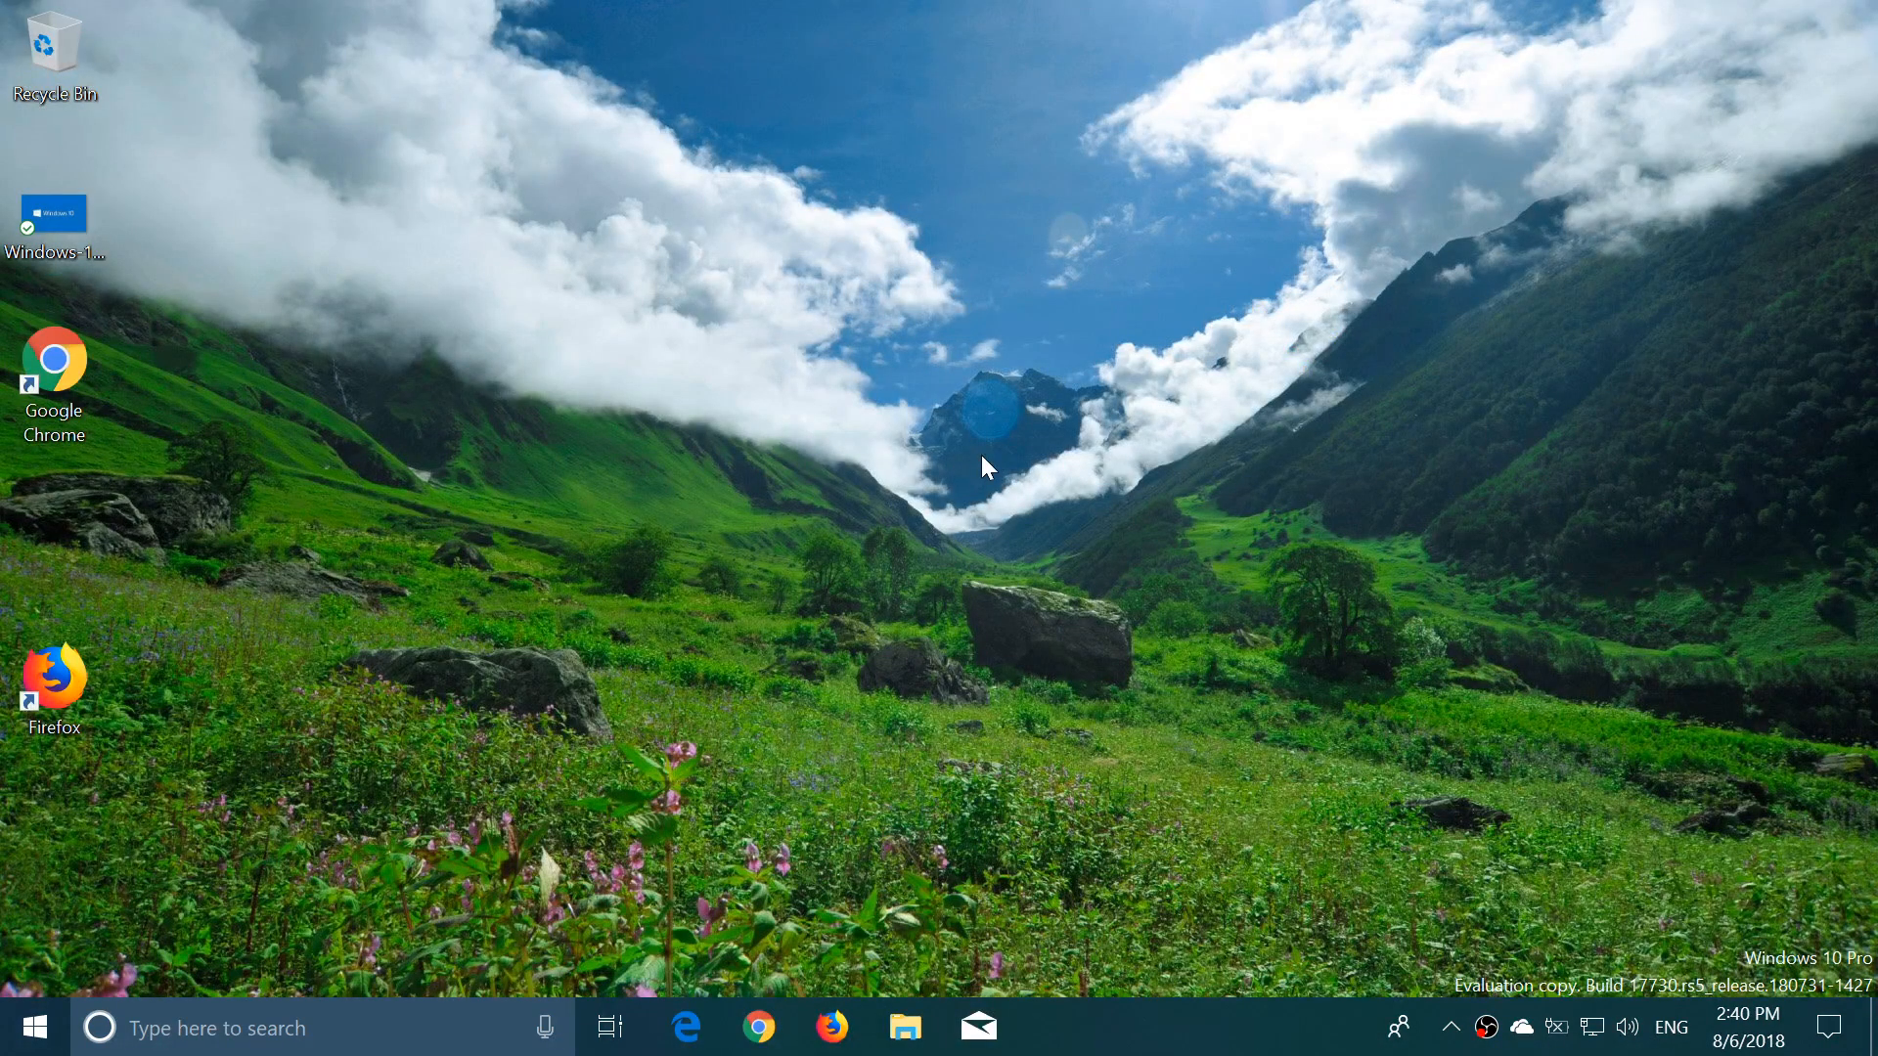
mouse_move(903, 915)
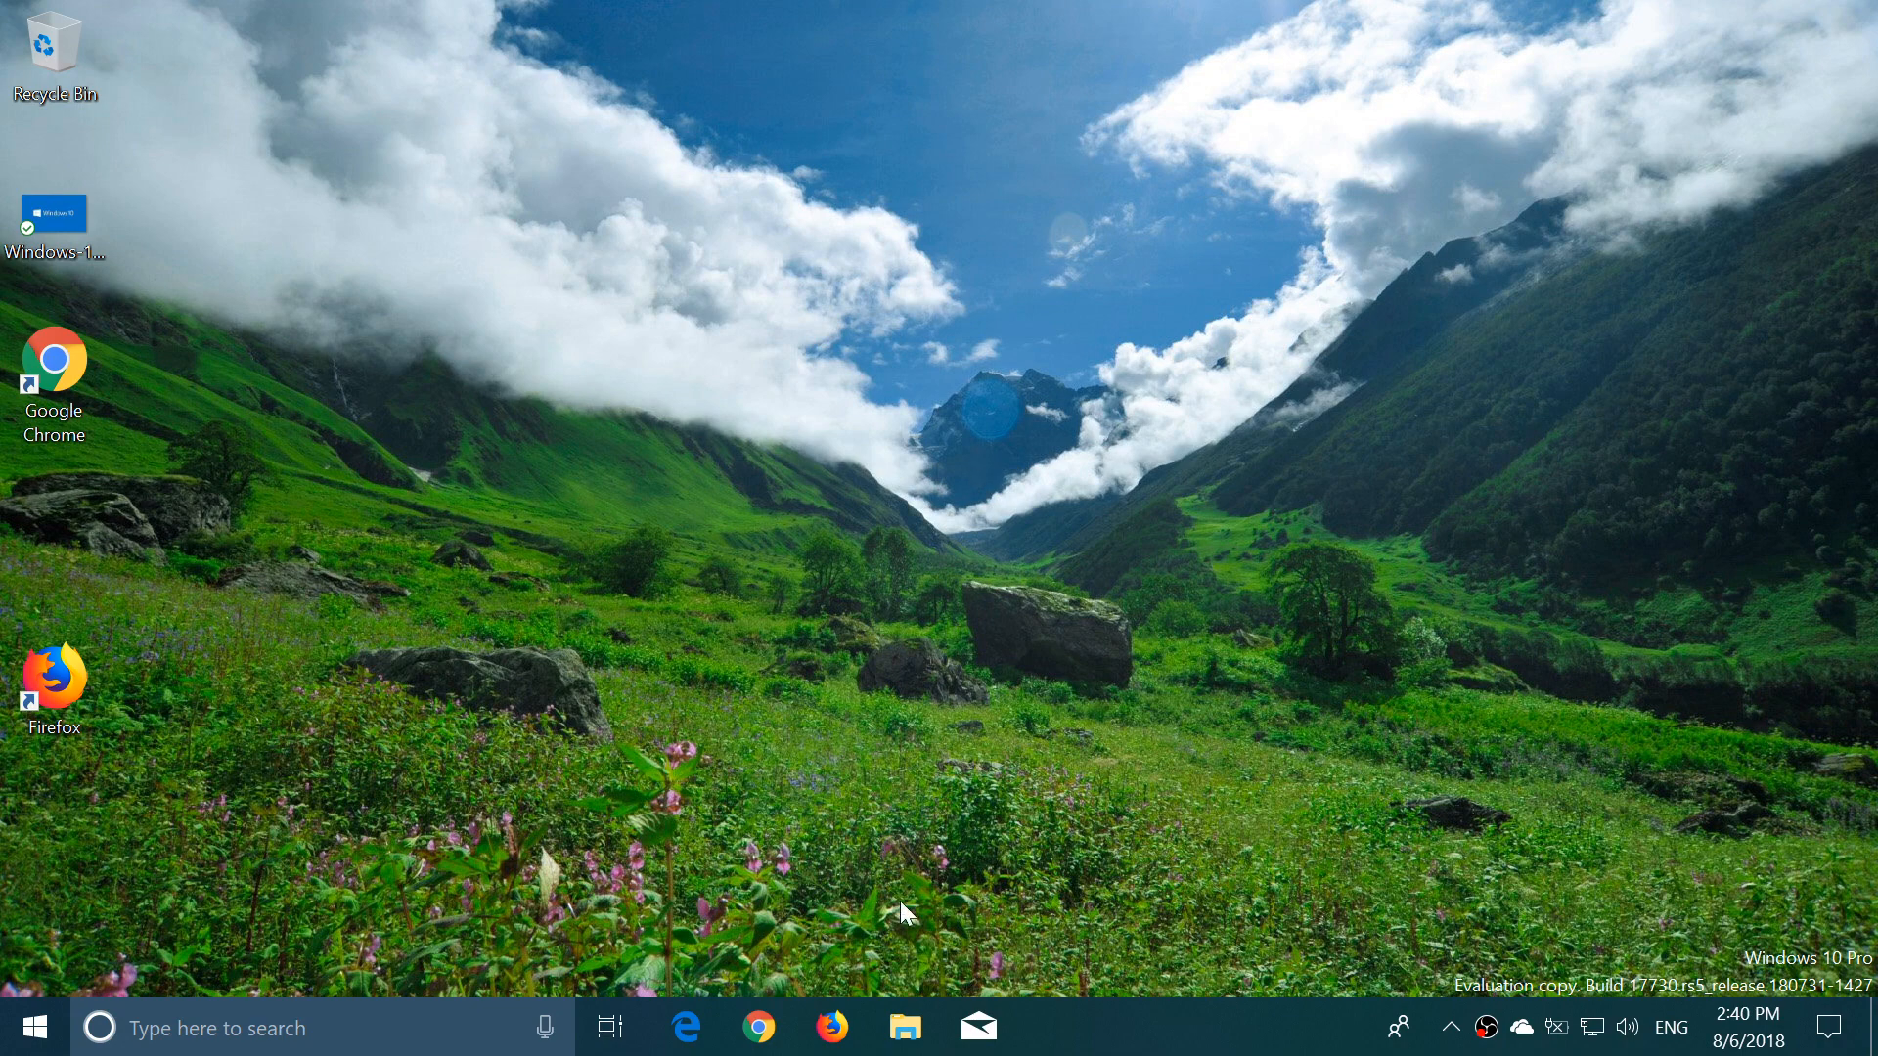
left_click(907, 1027)
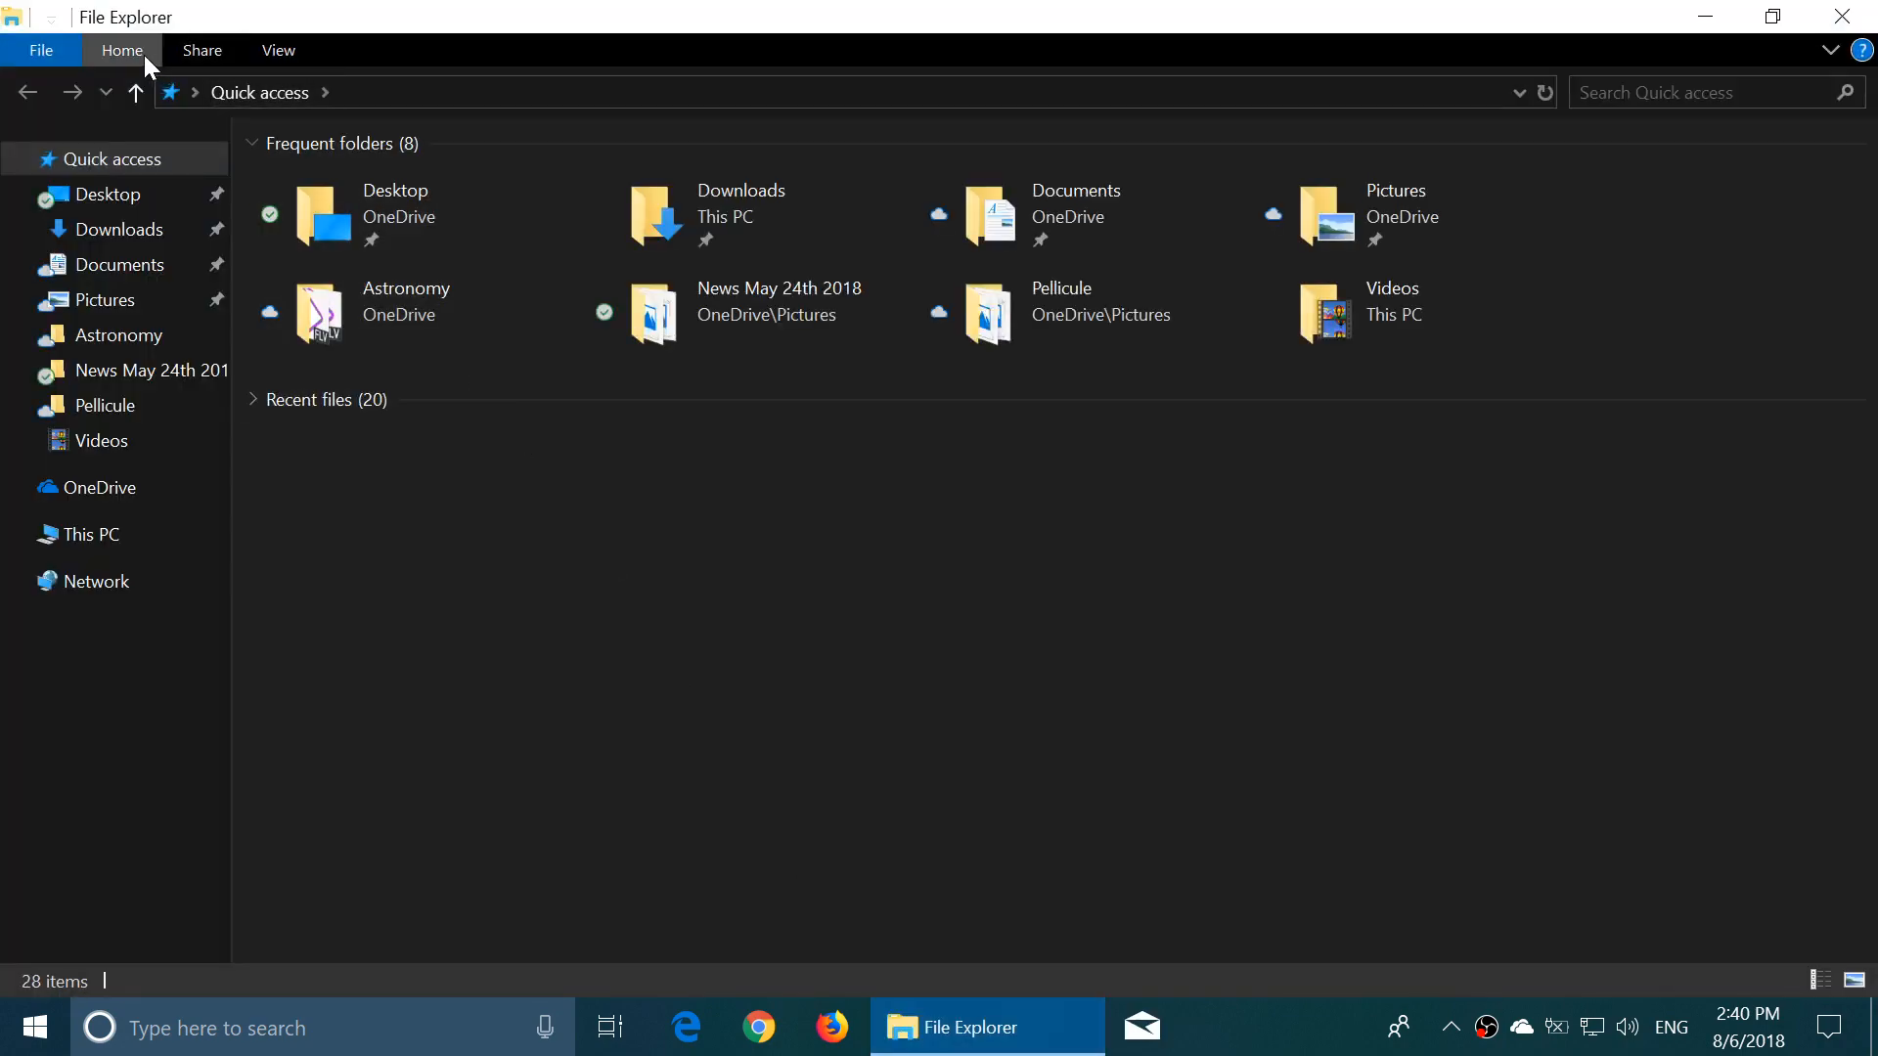
left_click(121, 50)
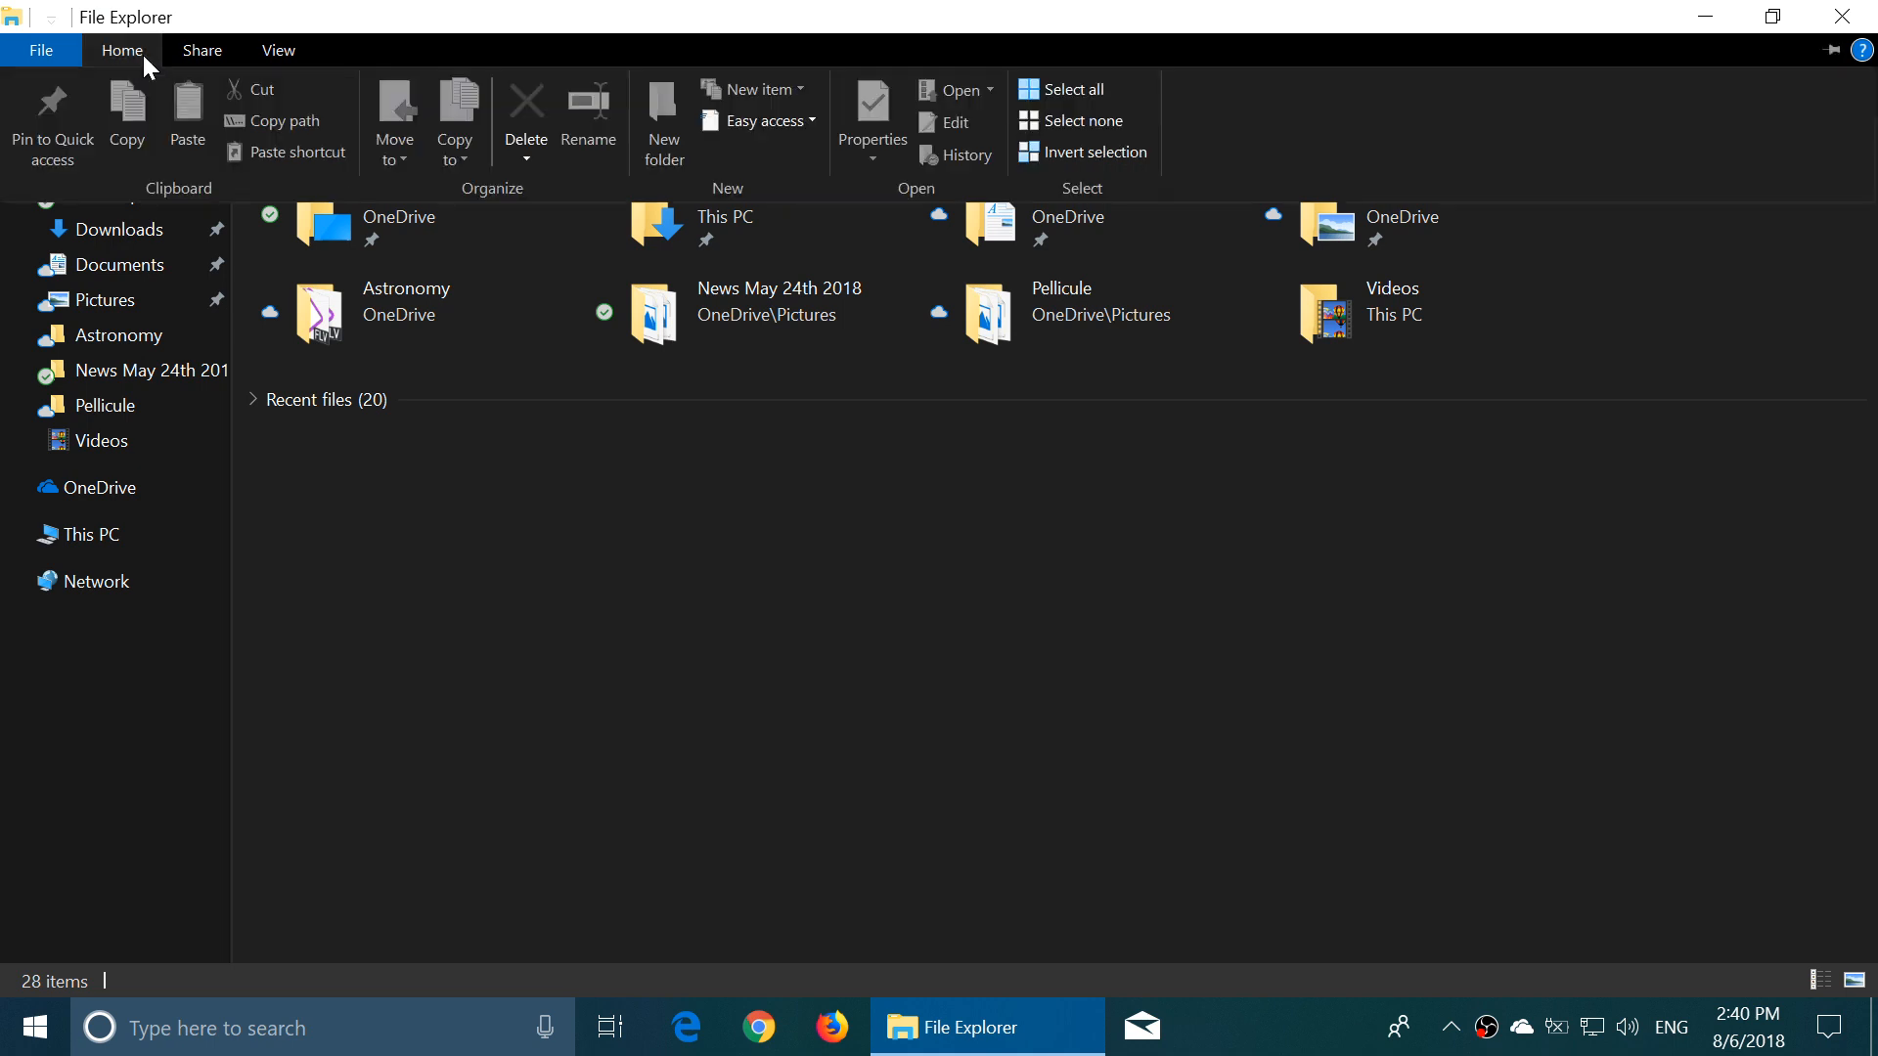
left_click(202, 50)
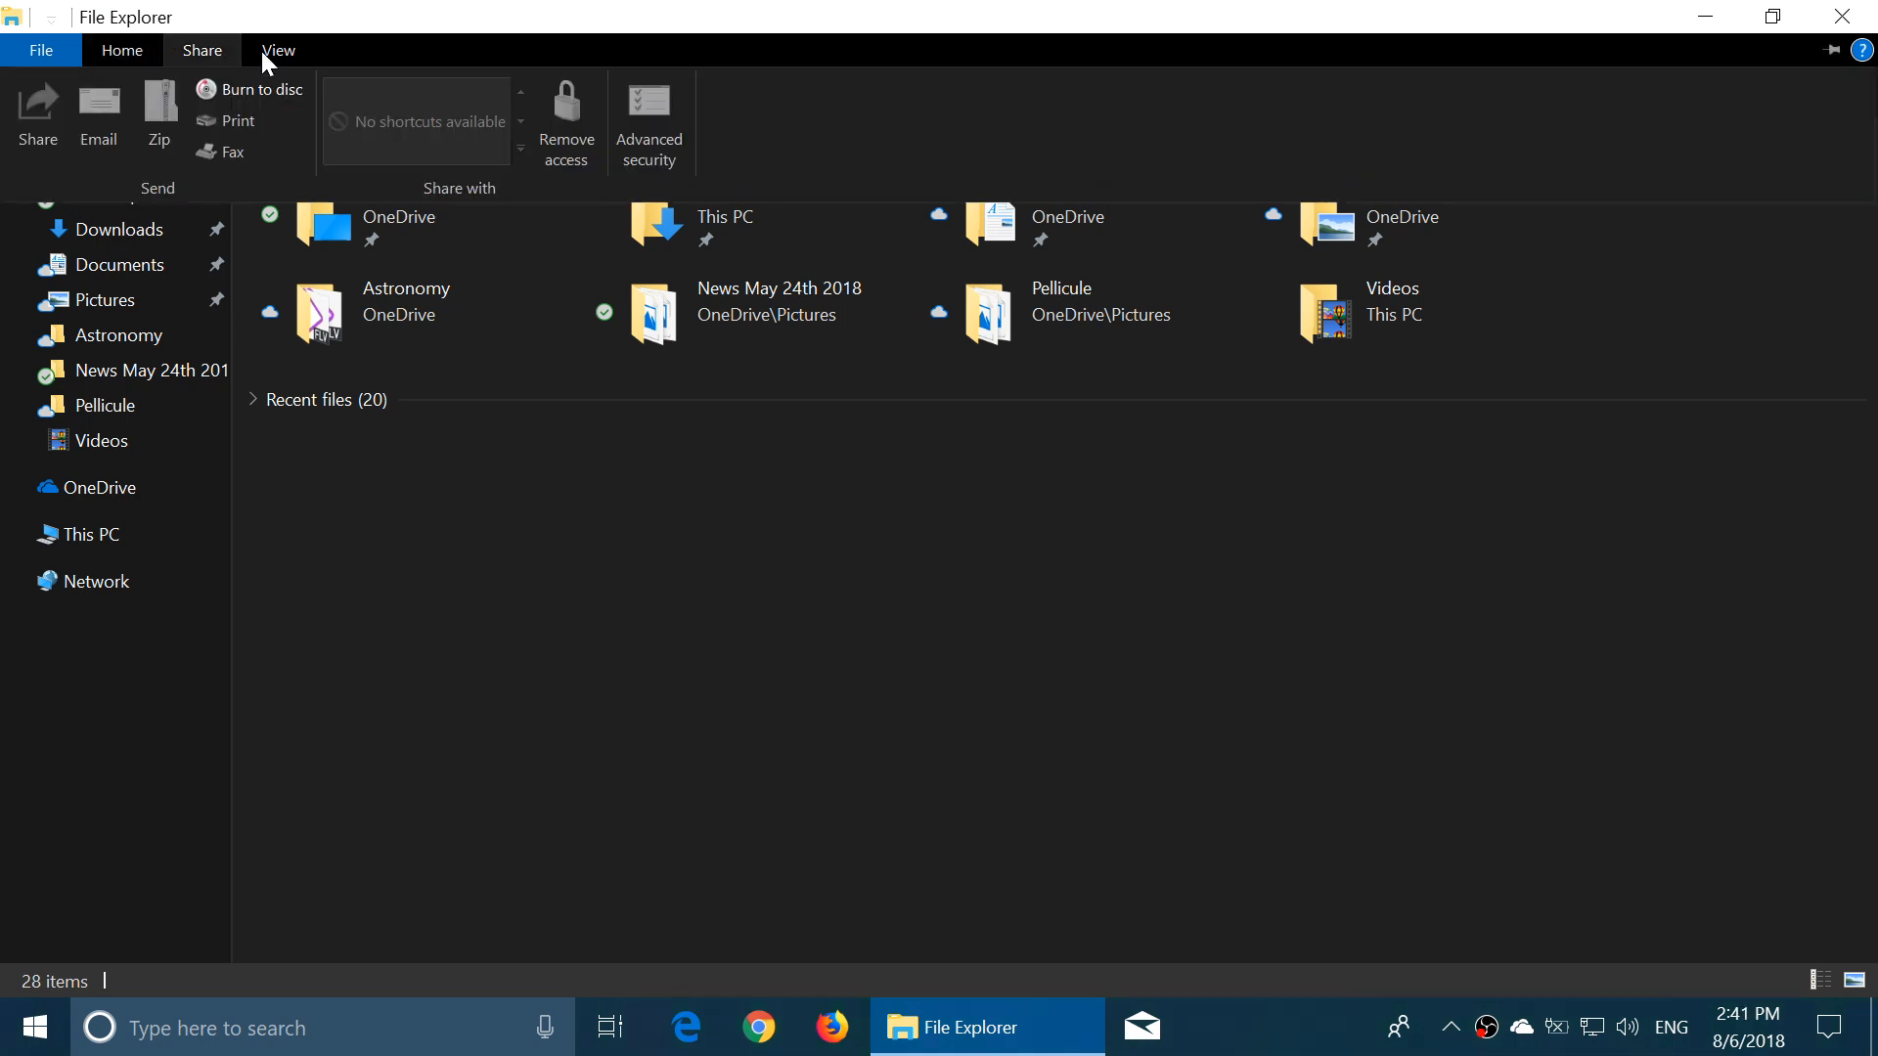
left_click(279, 50)
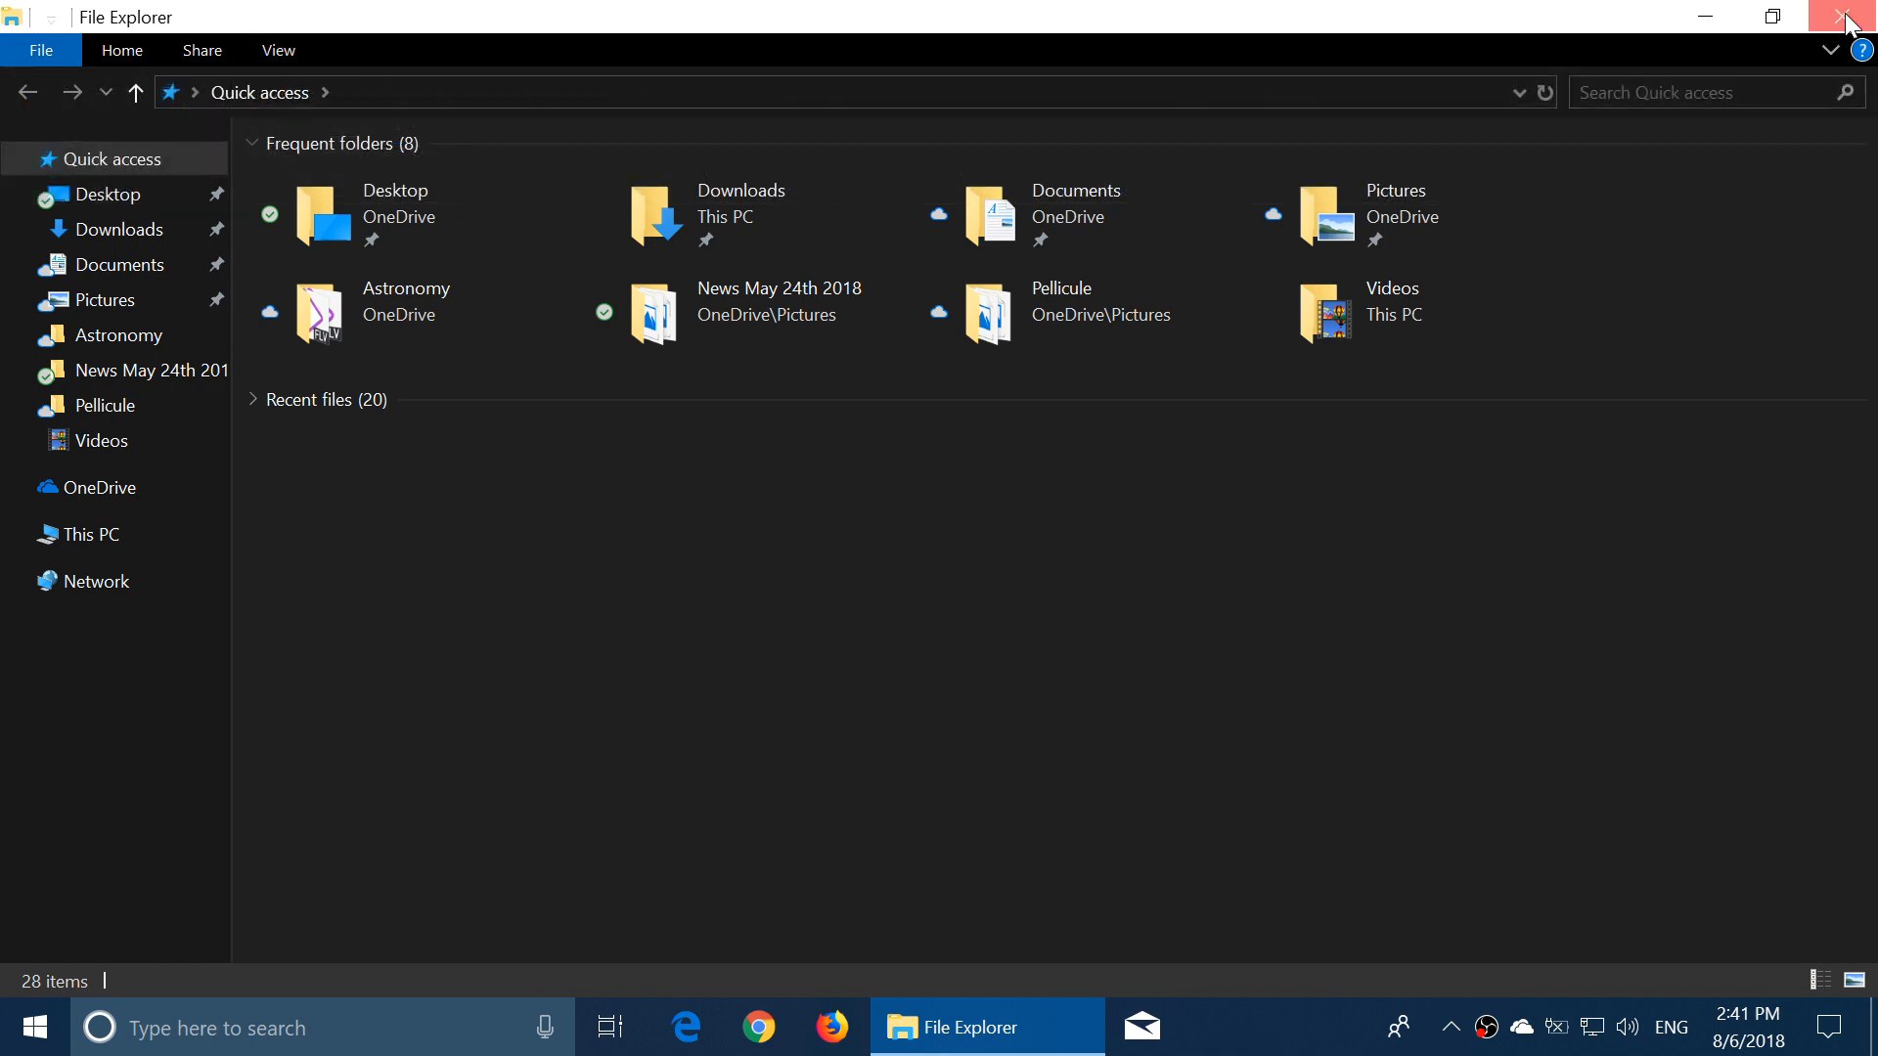
Search for 'phone' to launch Your Phone and see its update prompt
left_click(1811, 16)
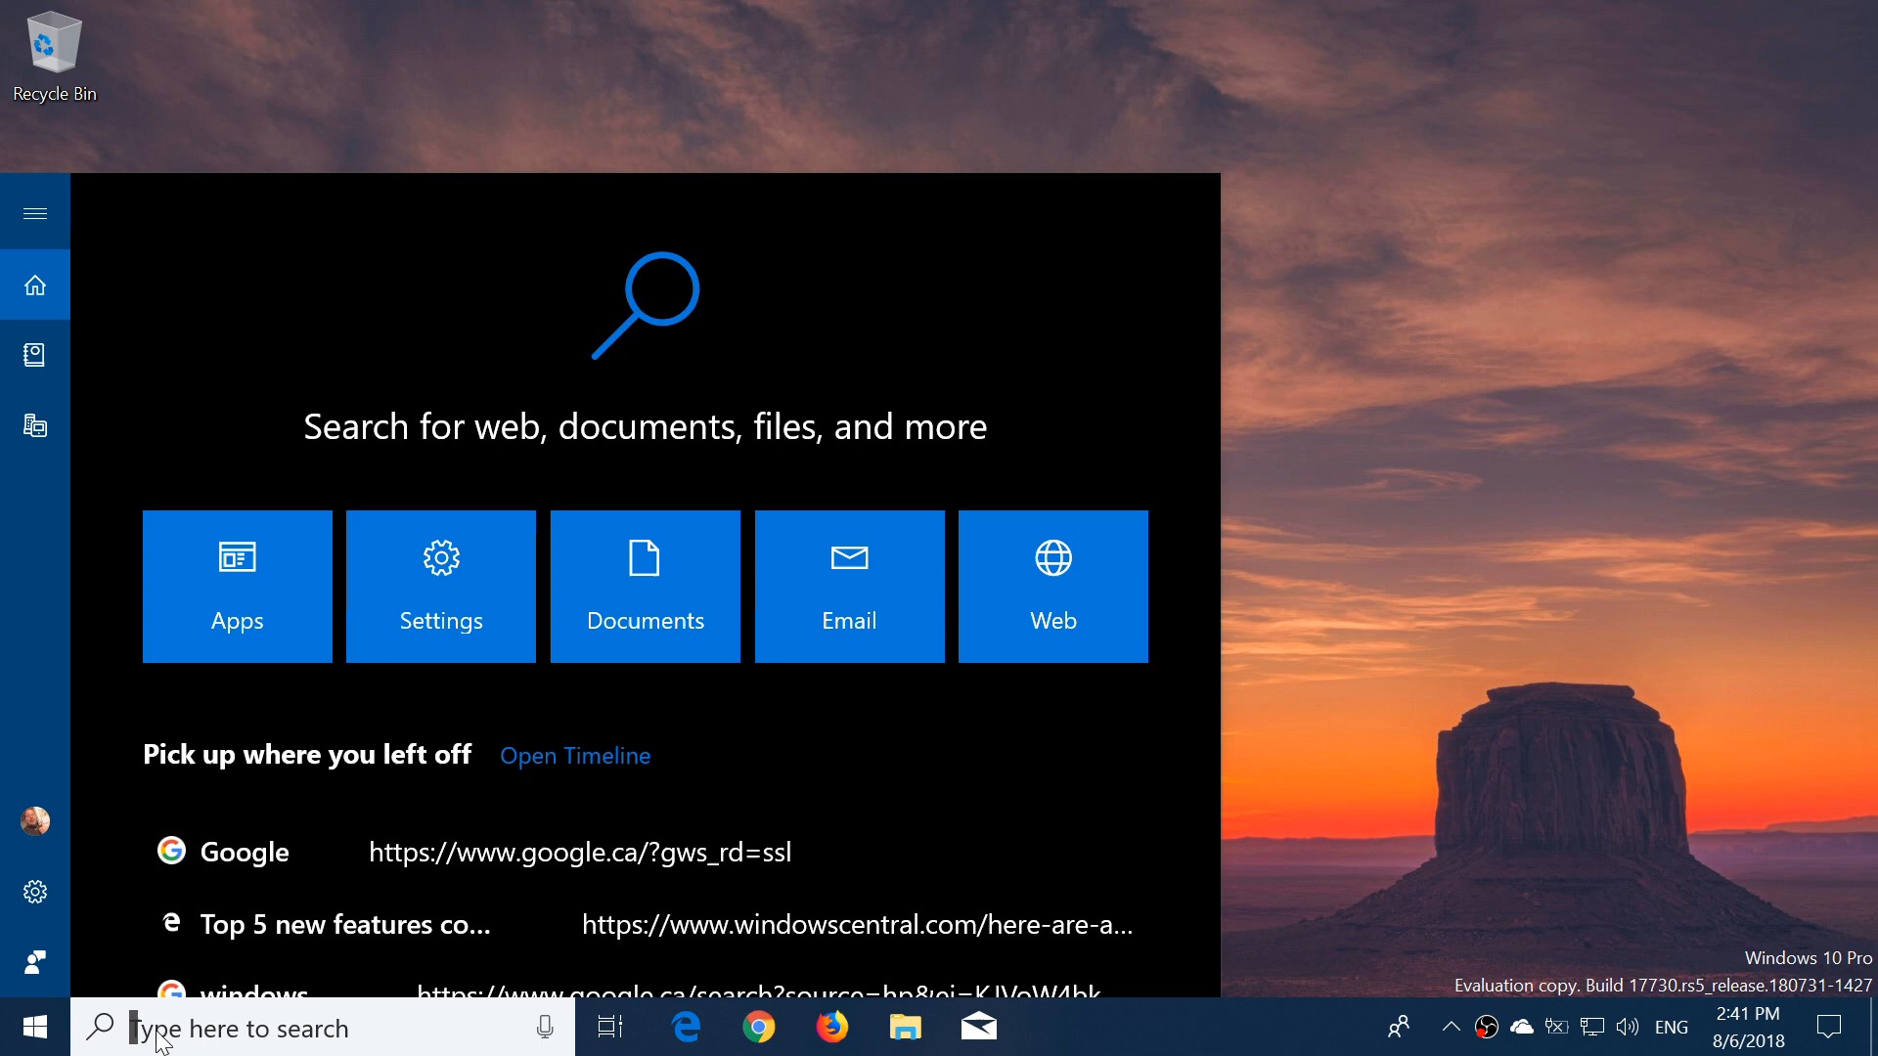
type("wordp")
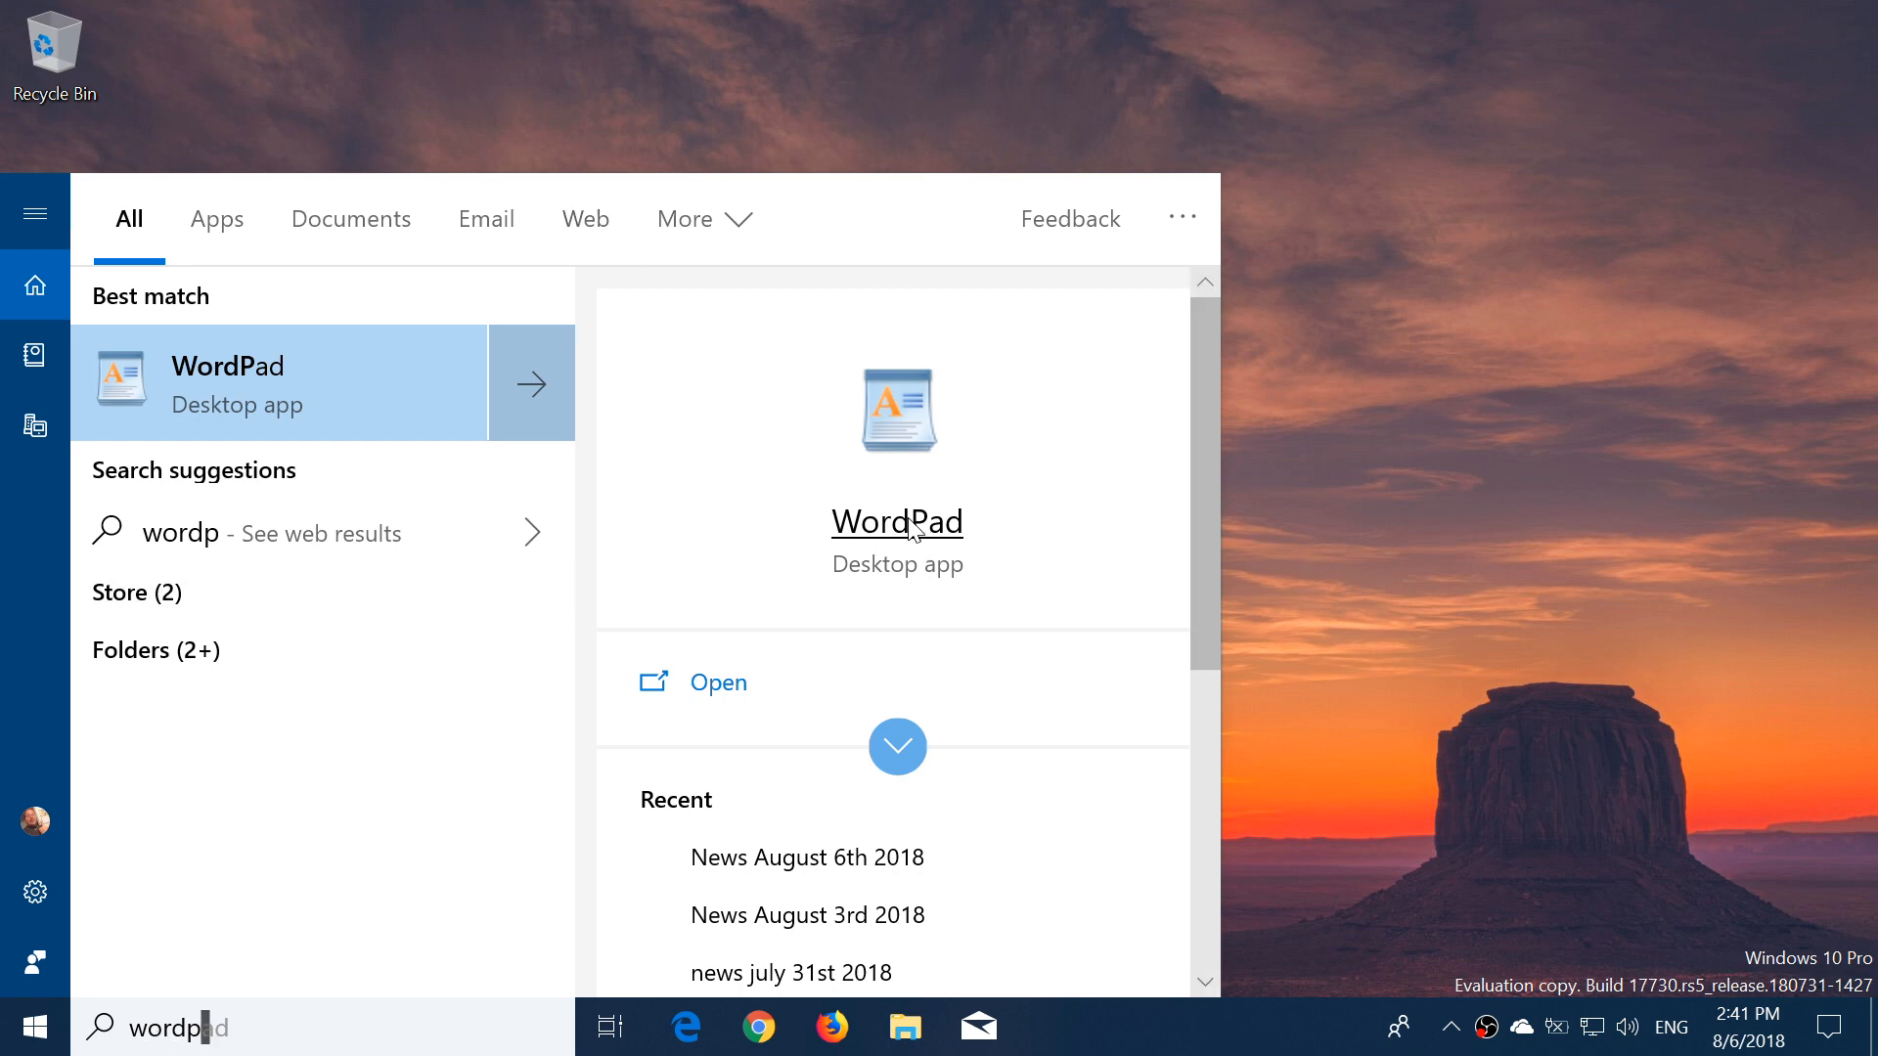
mouse_move(1166, 860)
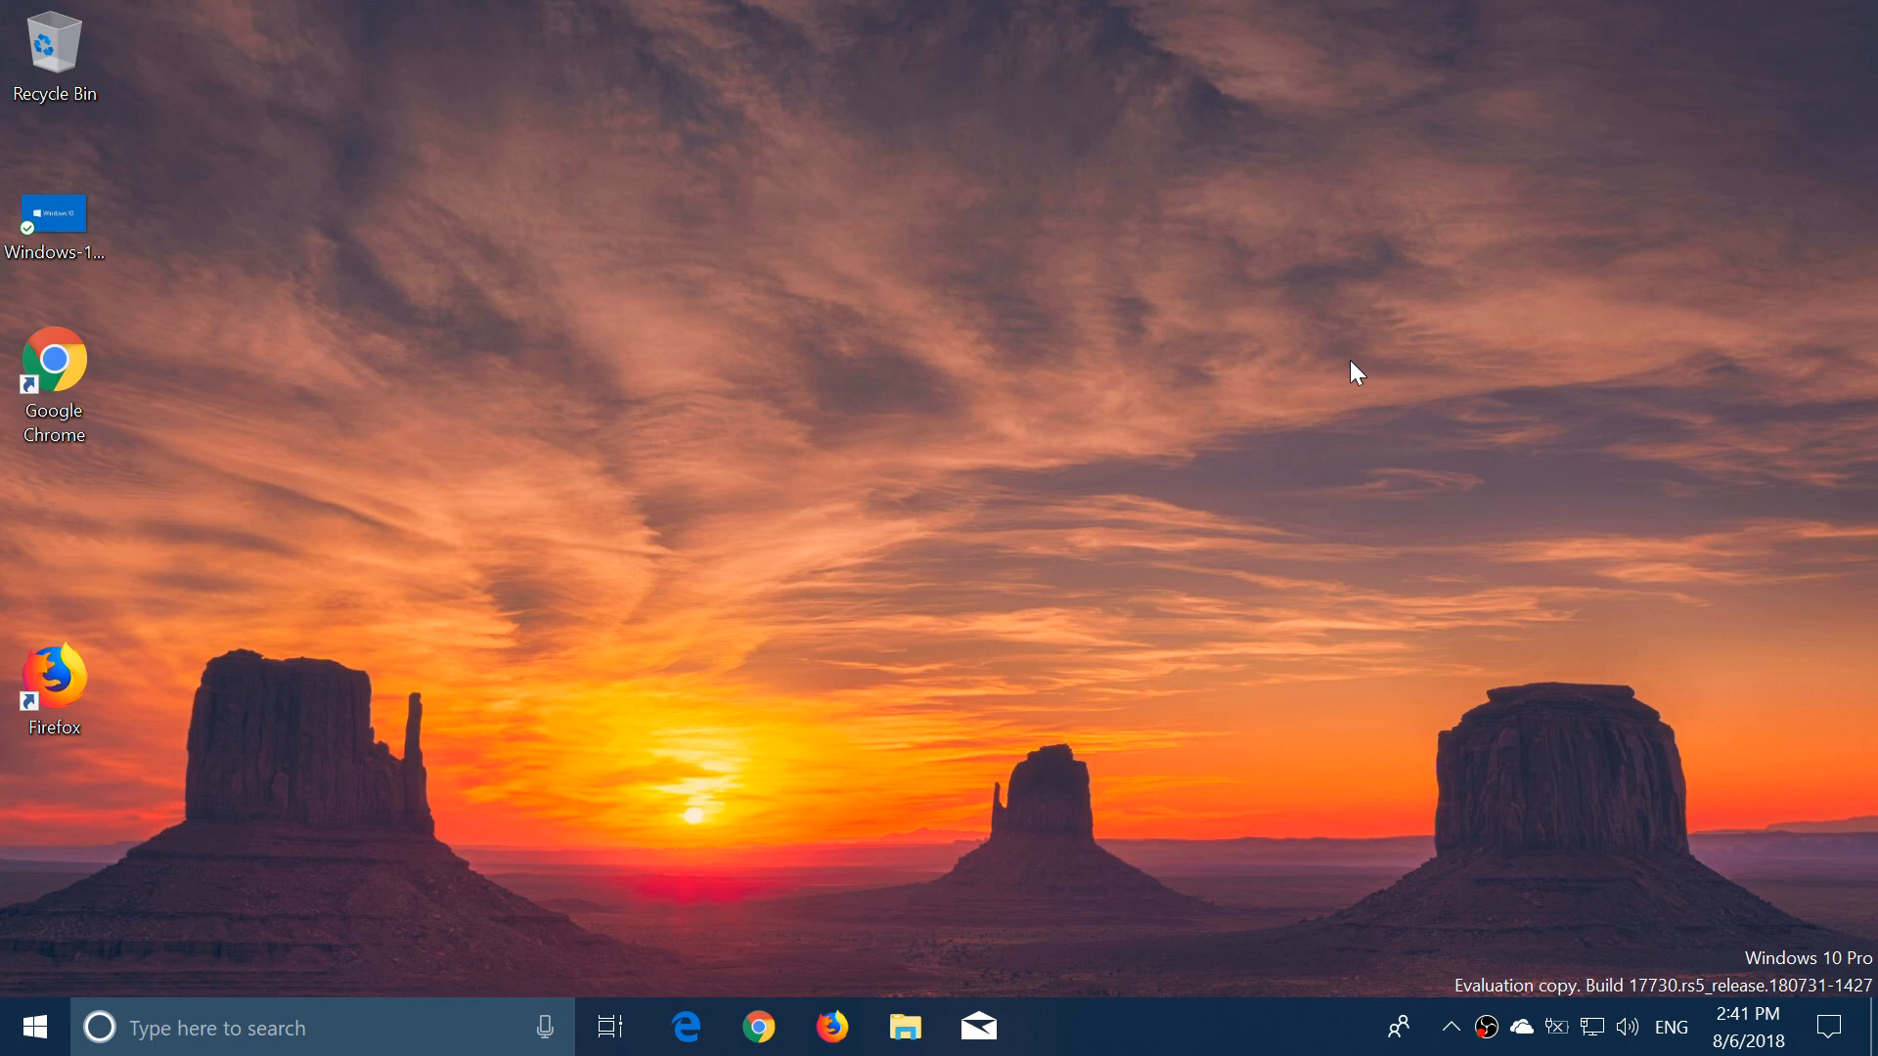
mouse_move(898, 586)
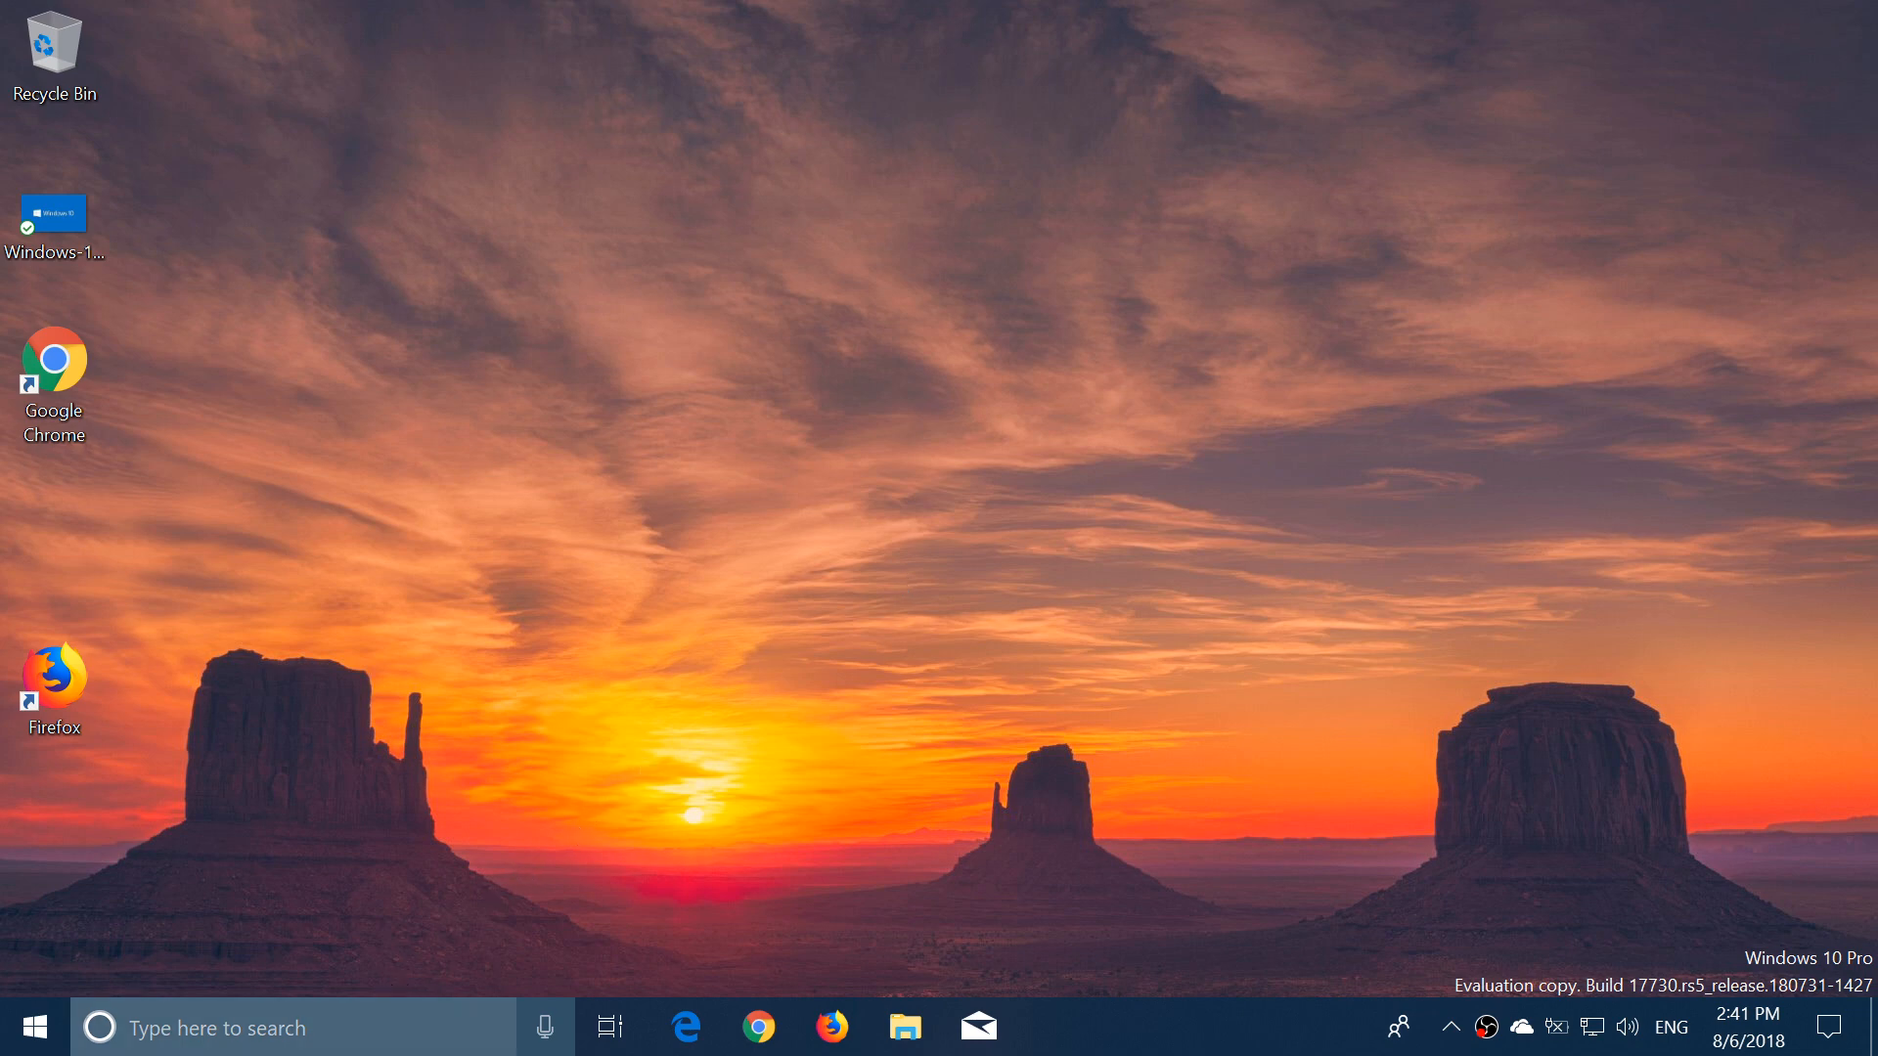
type("phone")
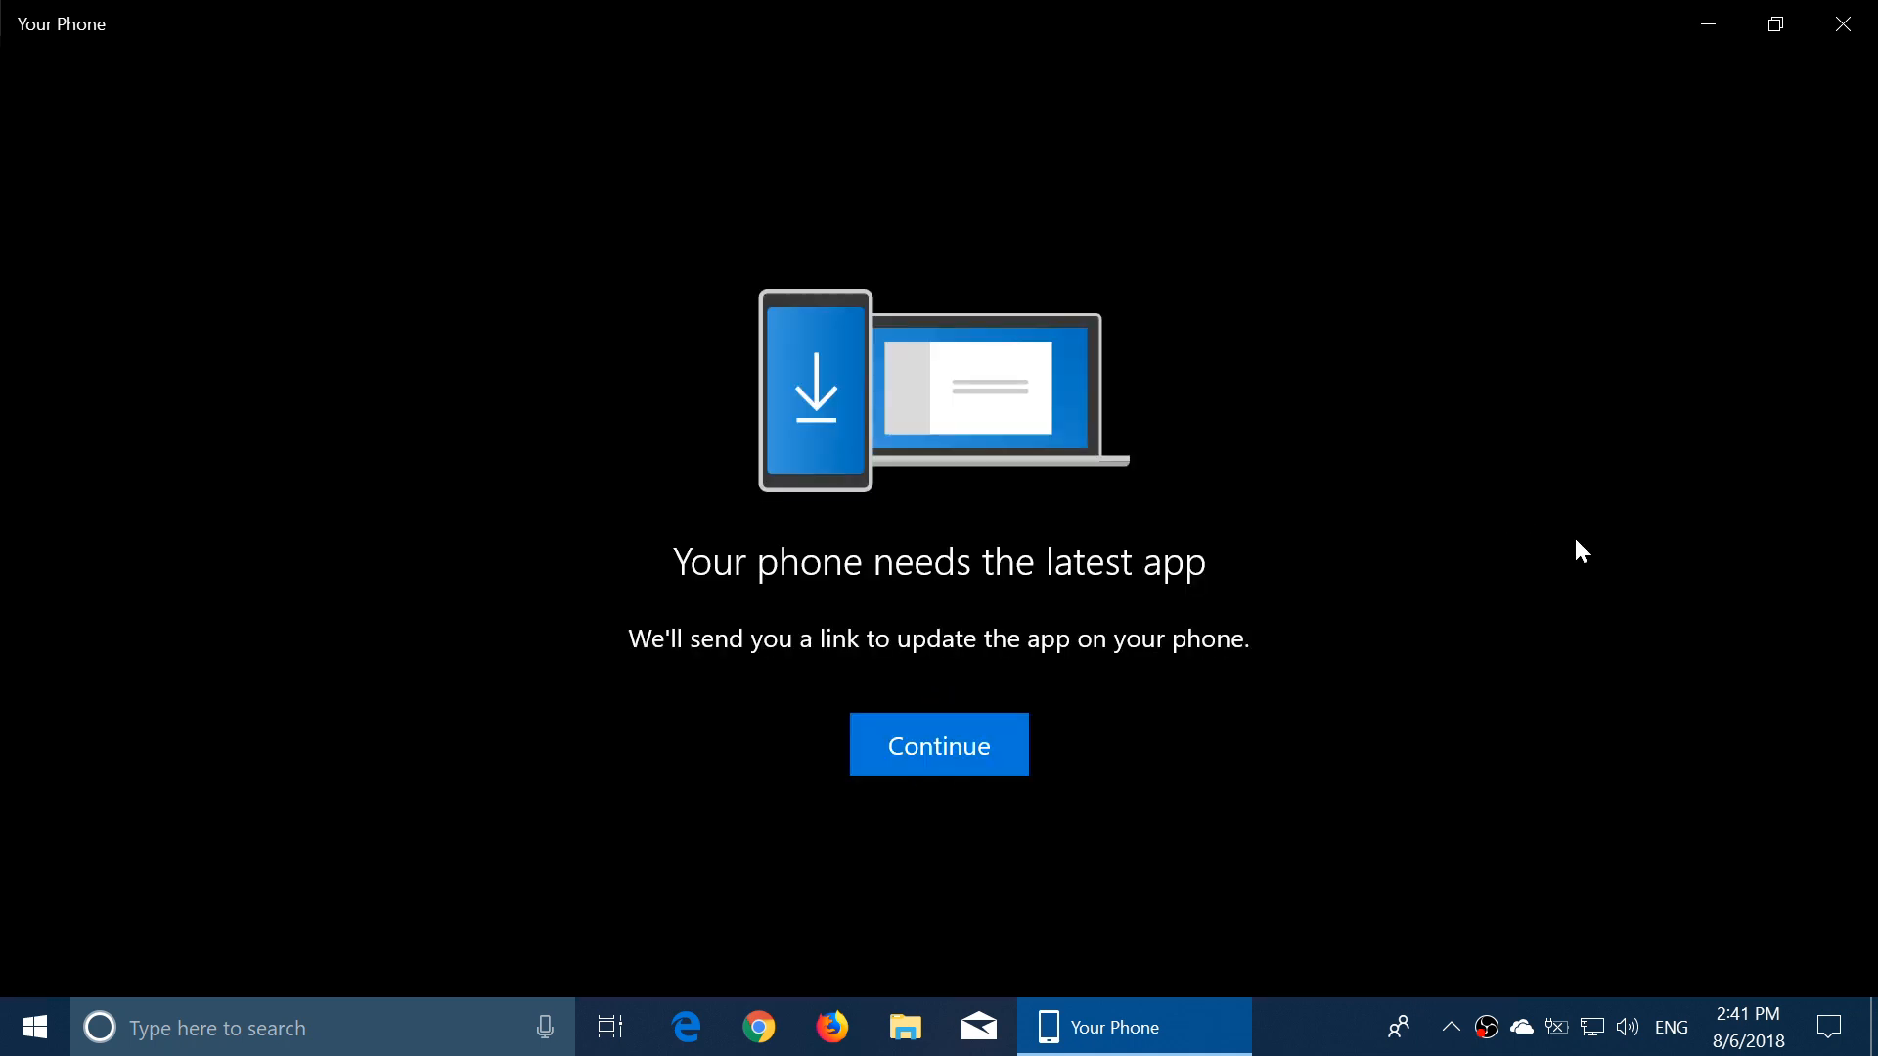
mouse_move(1848, 1024)
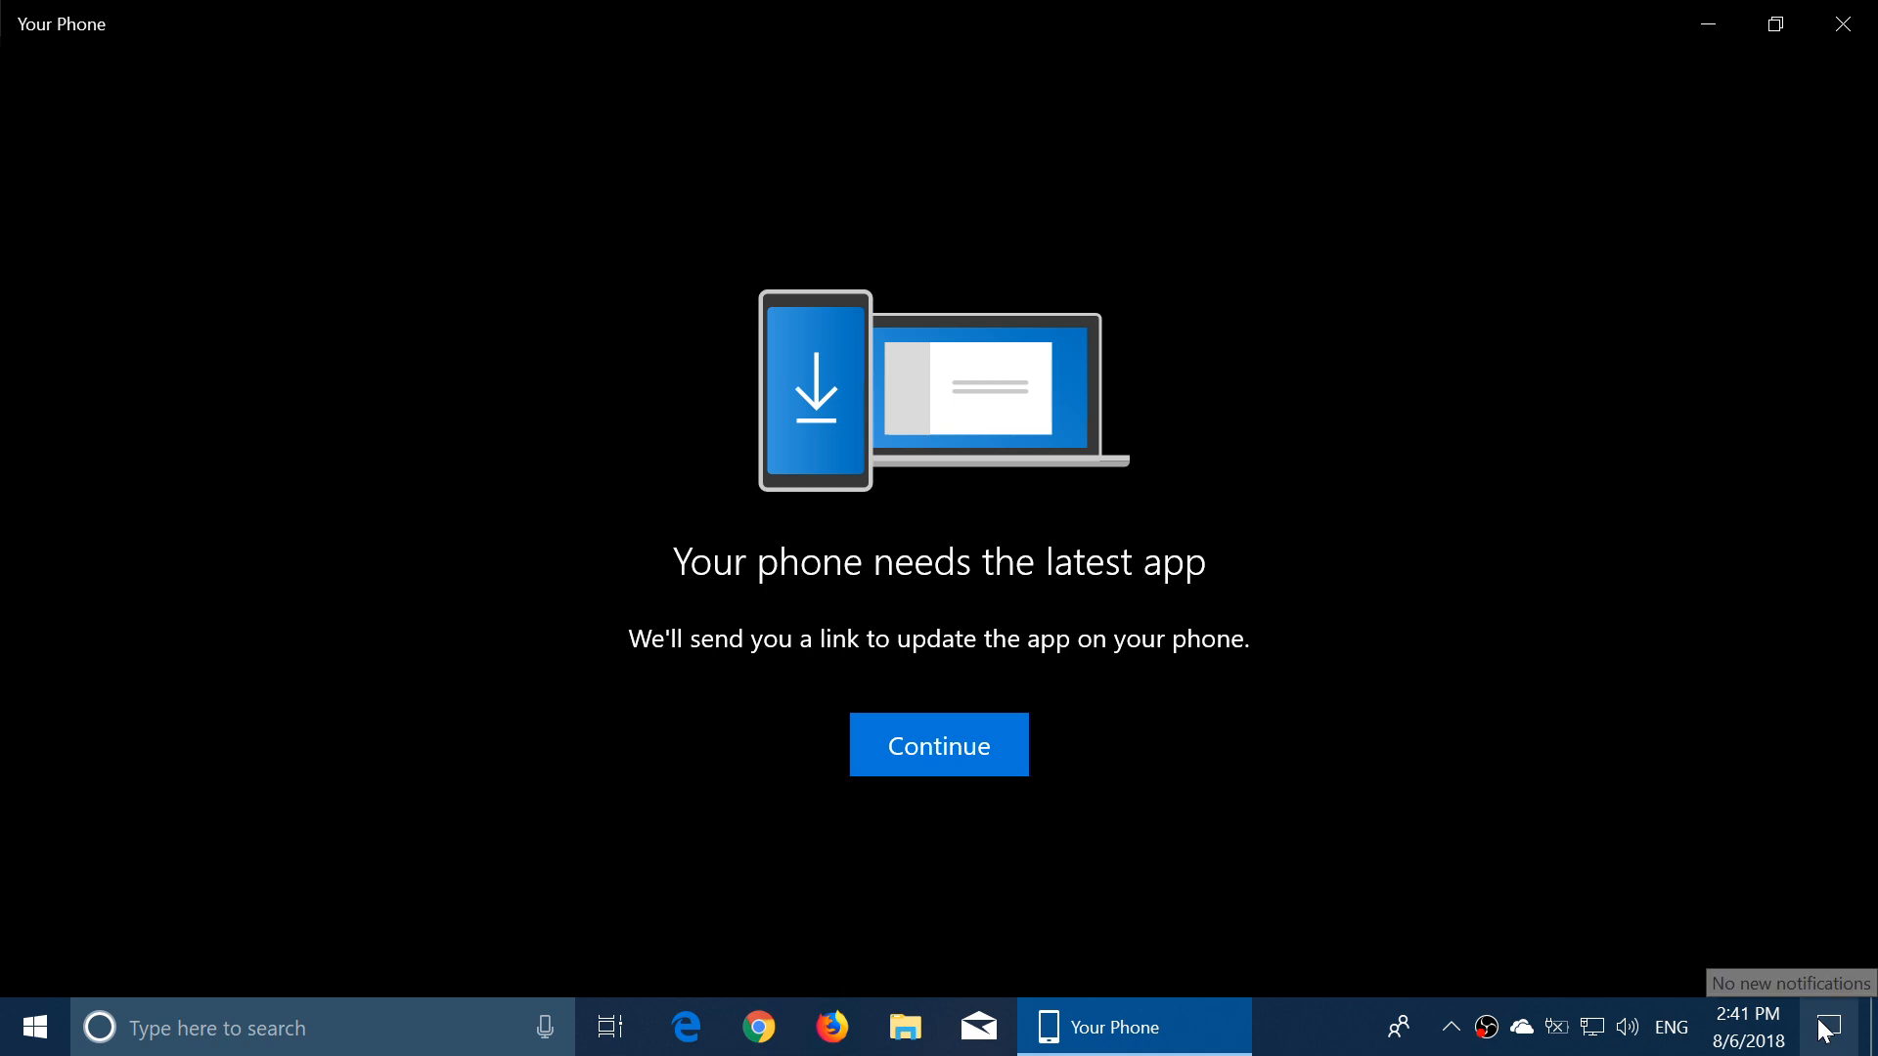